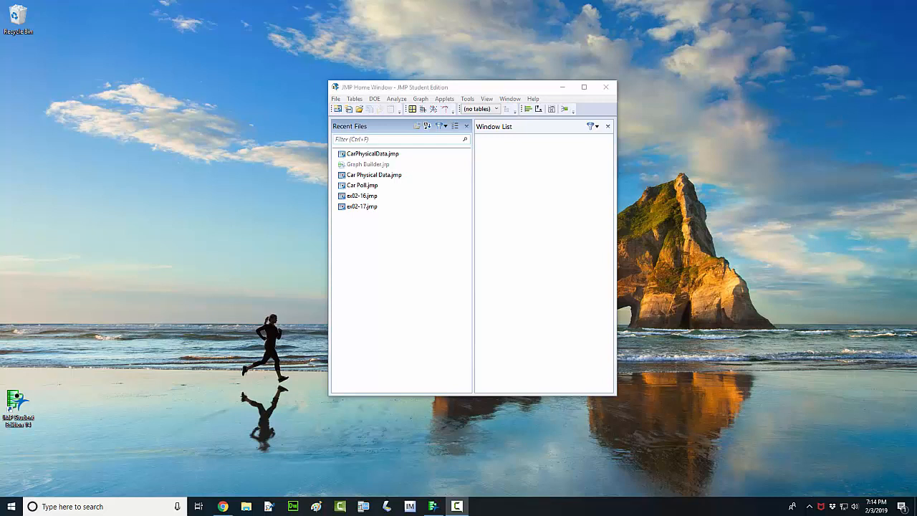
mouse_move(372, 153)
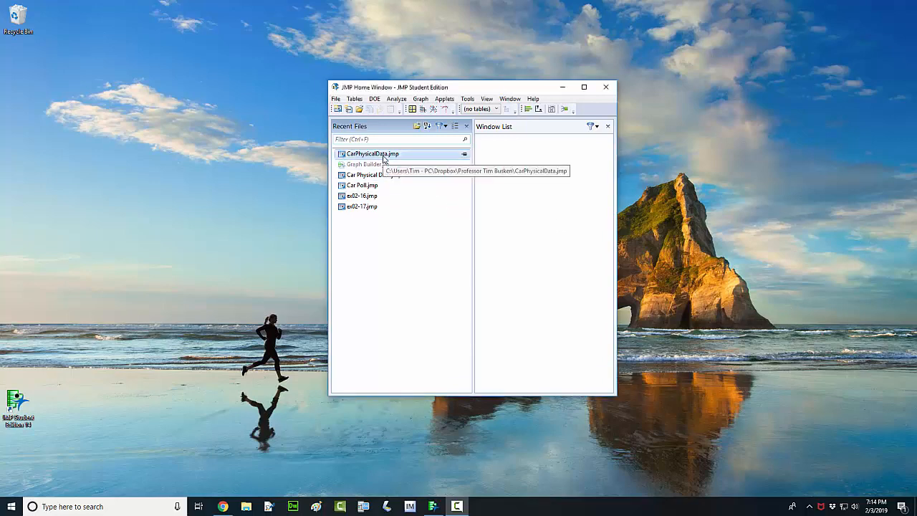
Open CarPhysicalData.jmp from Recent Files, maximize it to browse the rows, then restore
double_click(371, 153)
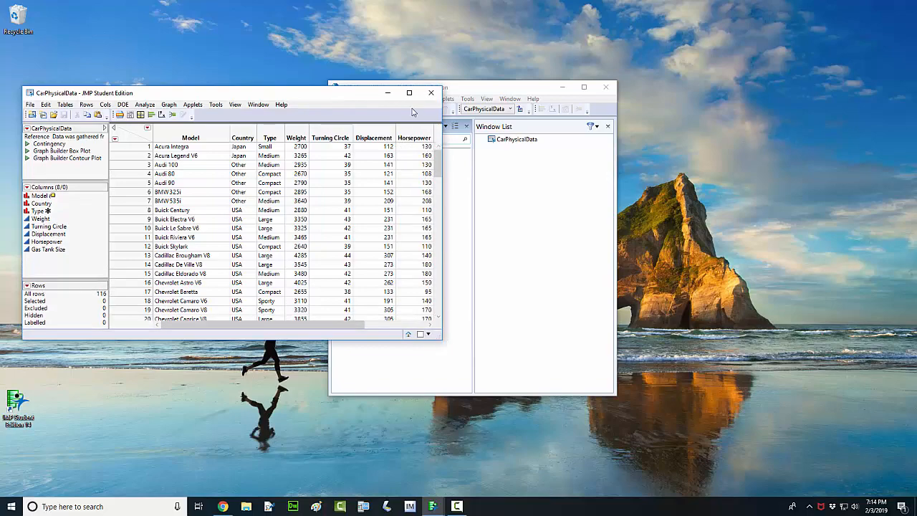
click(409, 92)
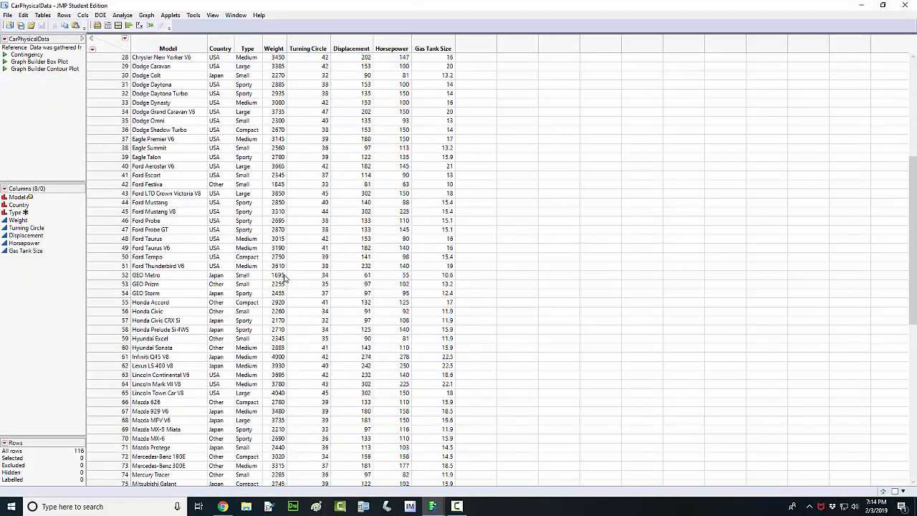
scroll(down, 3)
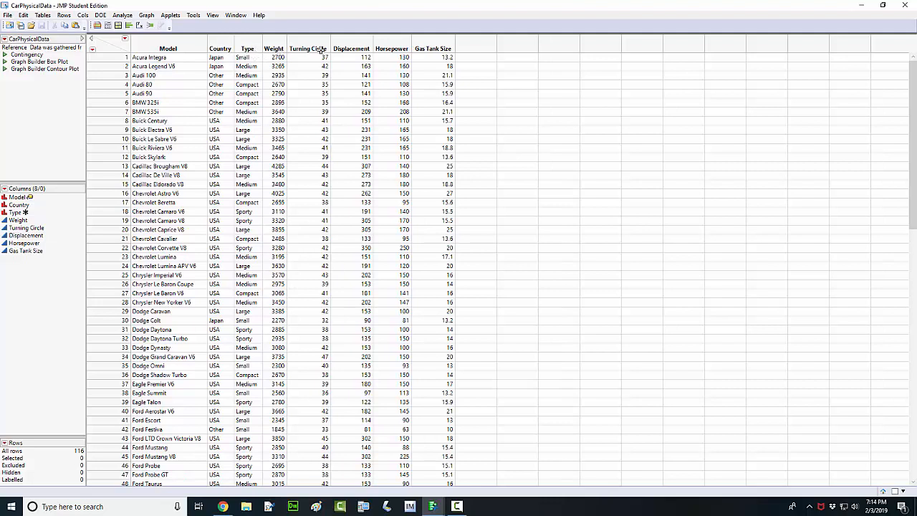
mouse_move(892, 11)
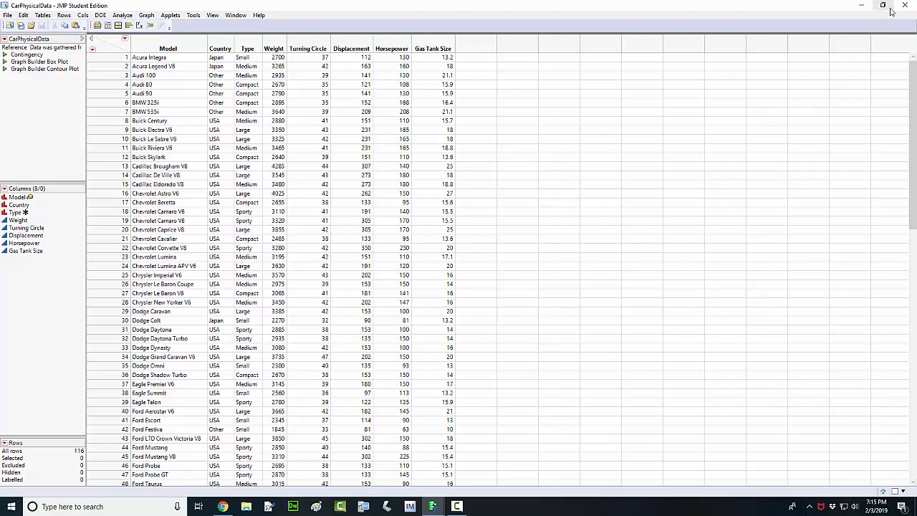
click(883, 5)
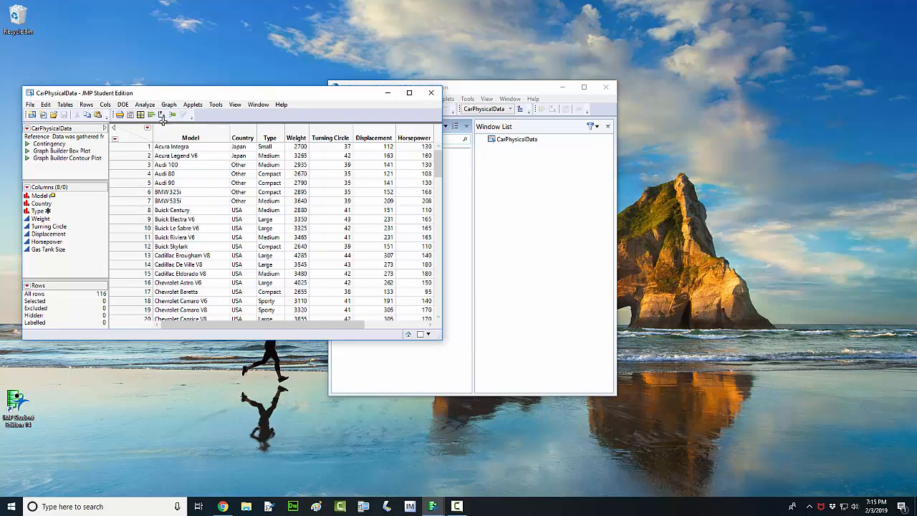
In Graph Builder, put Weight on the X axis with Positive Grid jitter
click(168, 104)
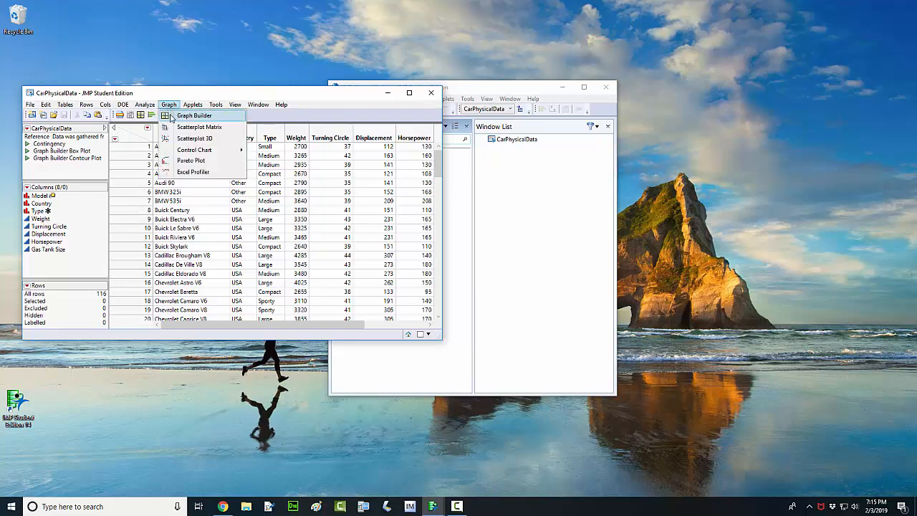
click(194, 115)
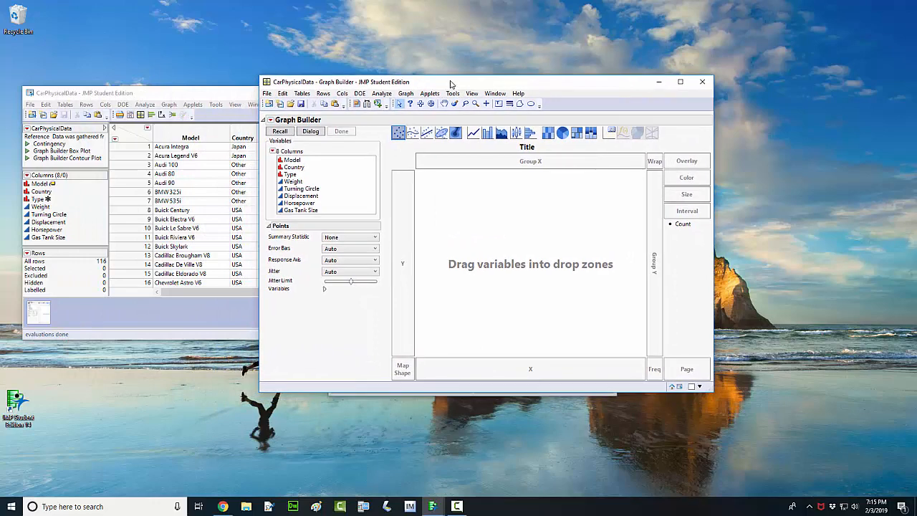
mouse_move(289, 188)
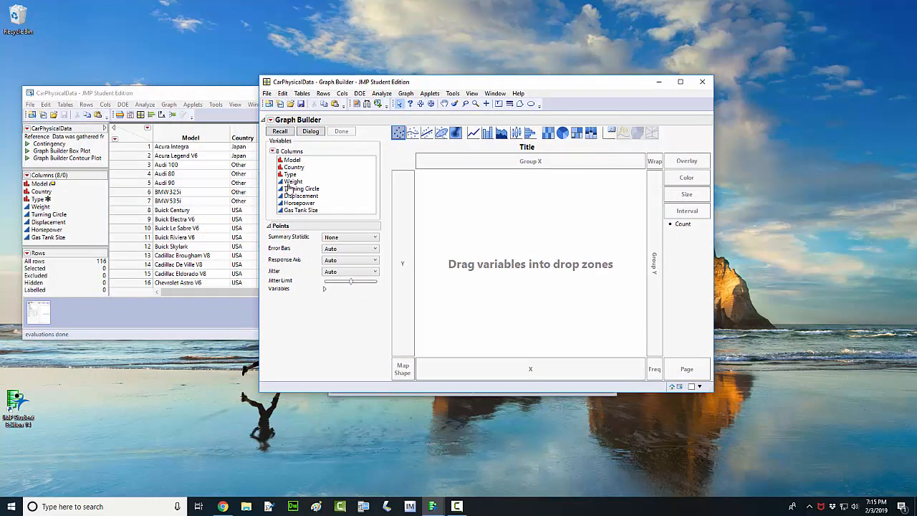
mouse_move(291, 188)
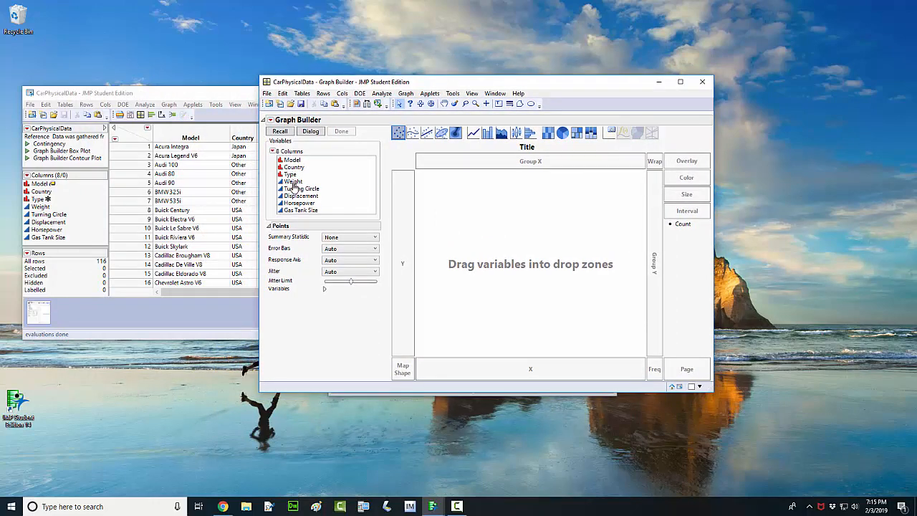
click(292, 181)
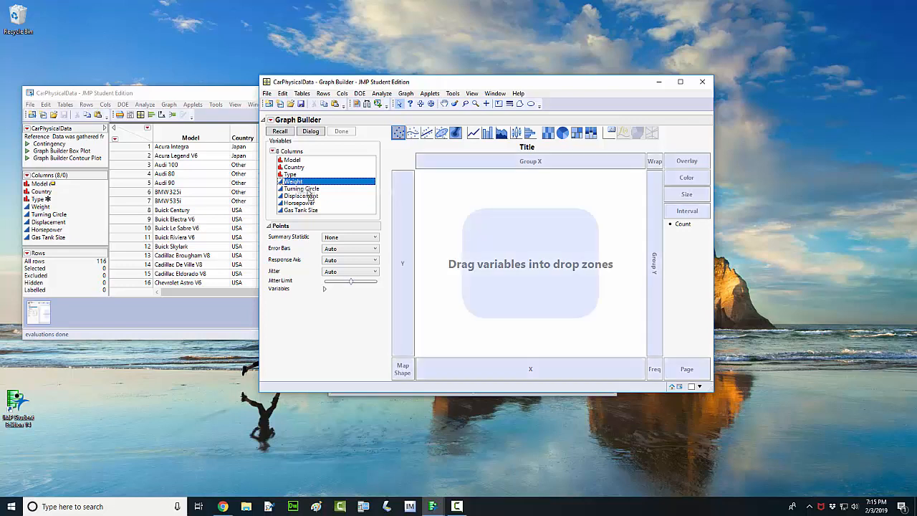
drag(293, 181, 530, 368)
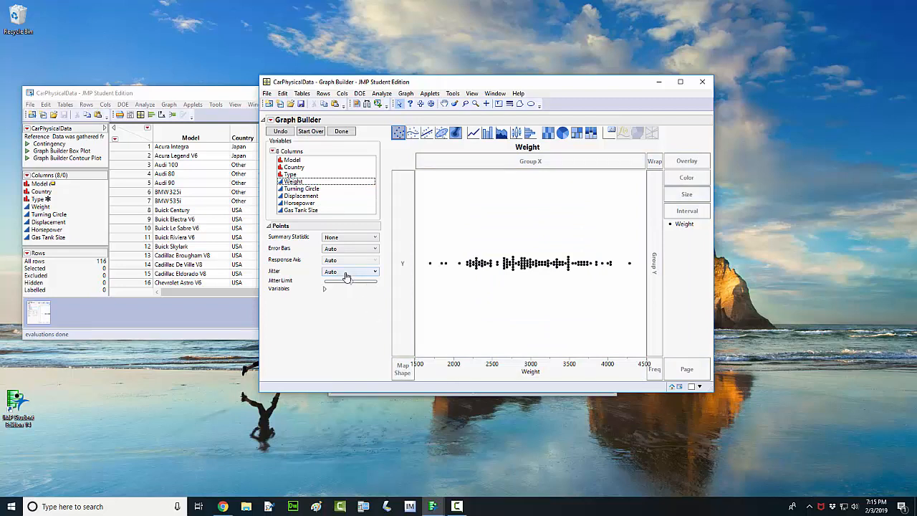
click(351, 271)
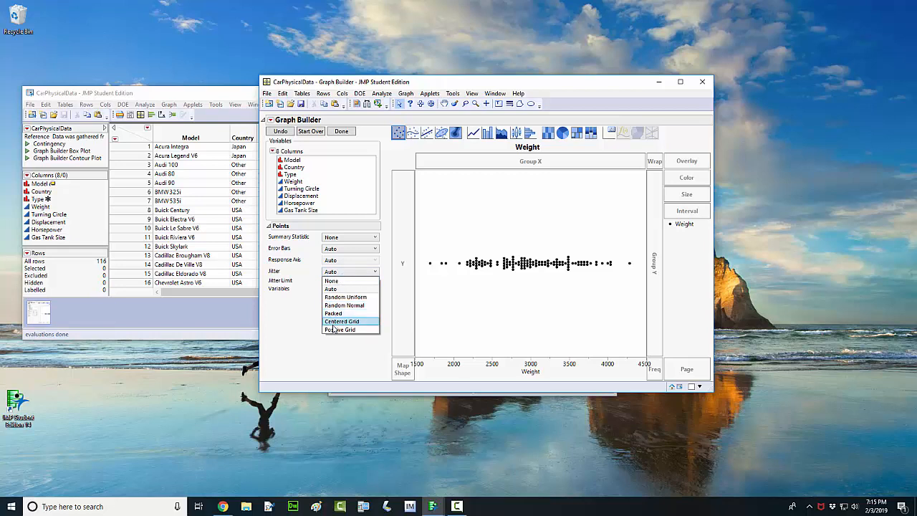
click(341, 329)
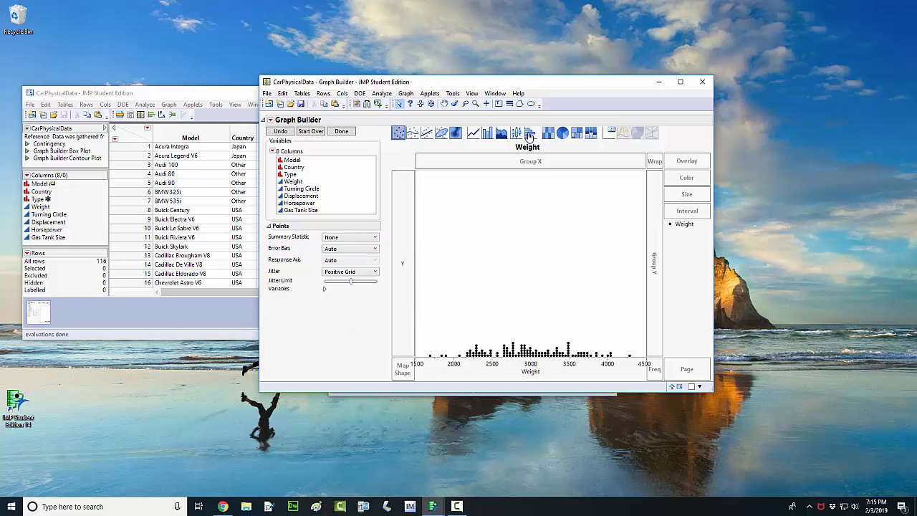
mouse_move(530, 133)
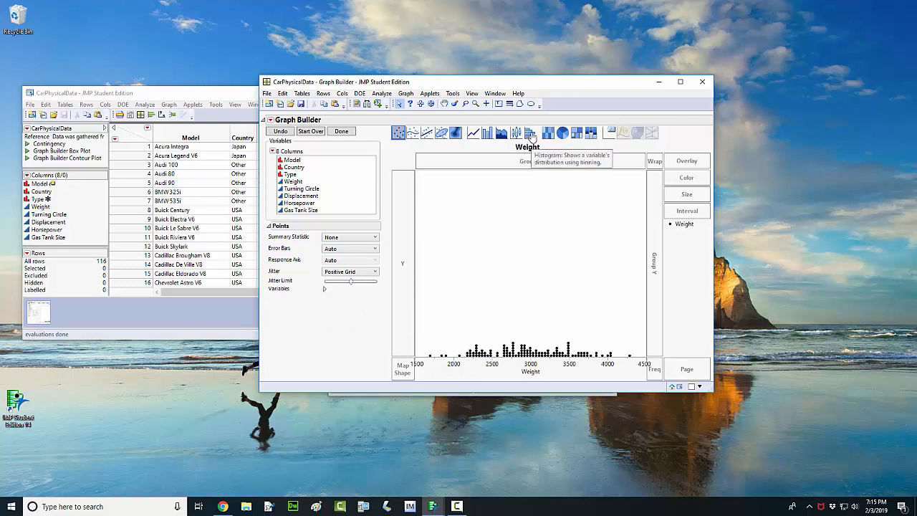
Switch the Weight graph element to Histogram
click(530, 132)
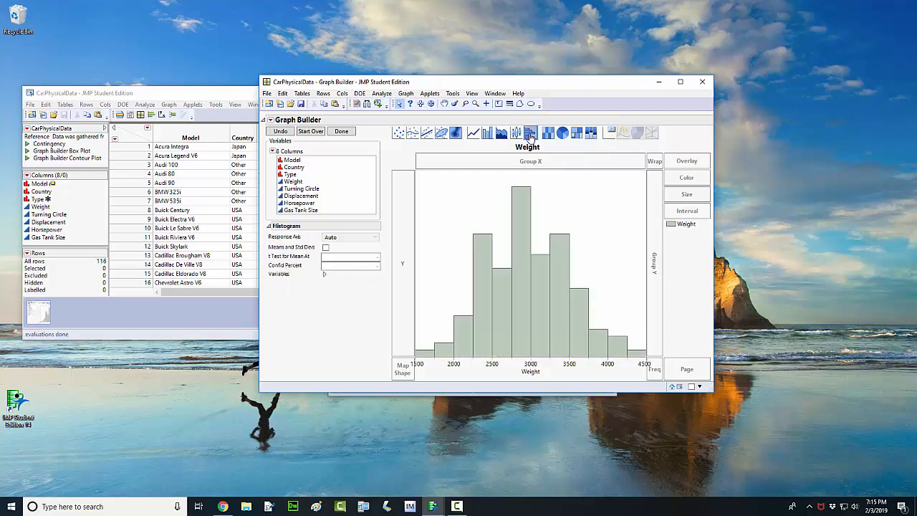
mouse_move(522, 162)
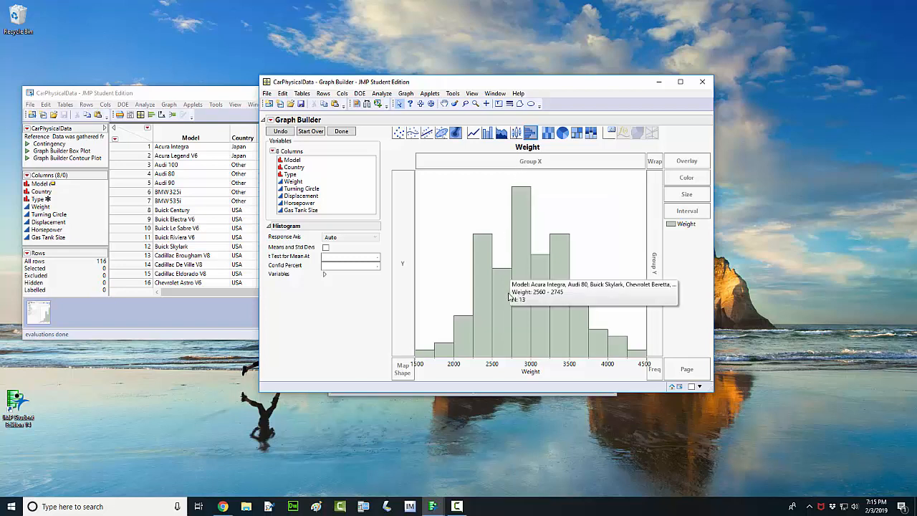
mouse_move(509, 298)
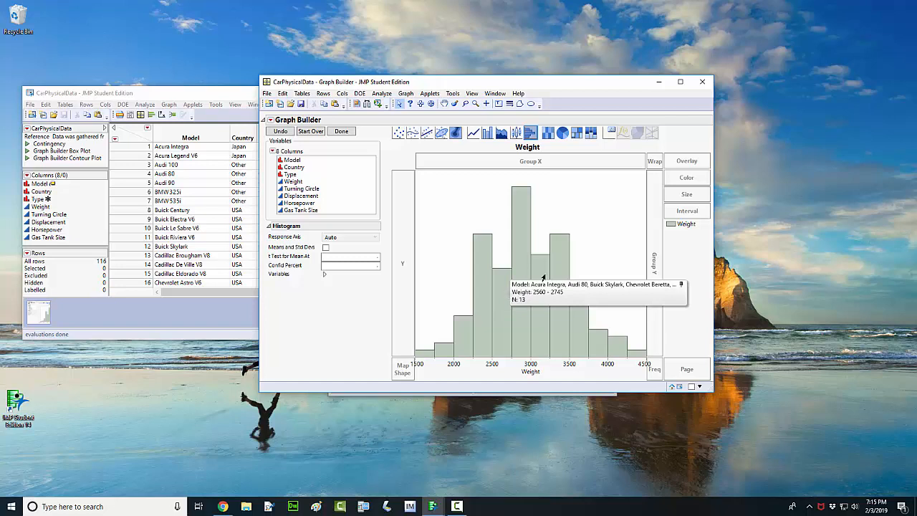
mouse_move(551, 271)
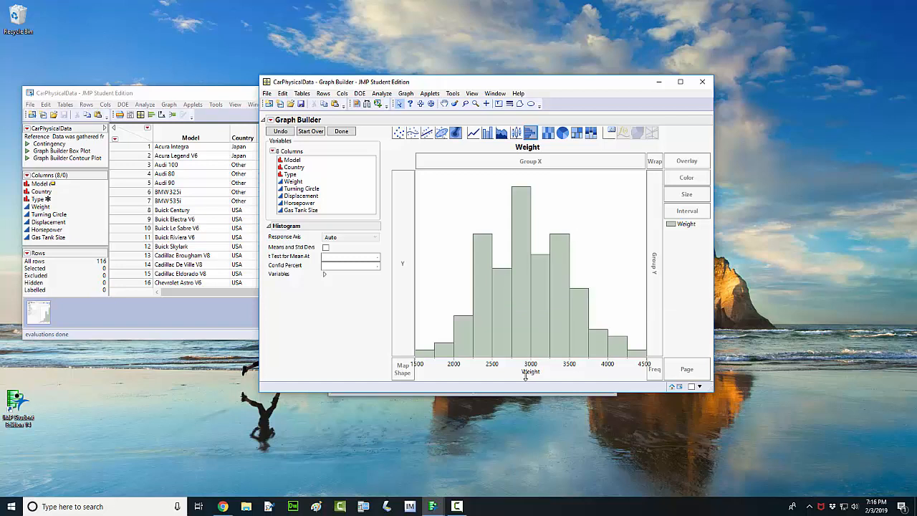
Set the Weight axis title font to Bold, size 11
right_click(530, 372)
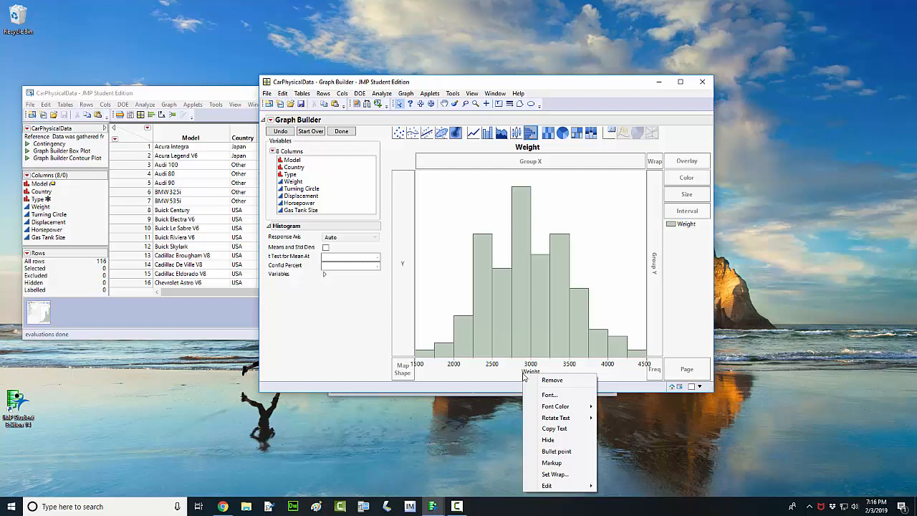
mouse_move(549, 395)
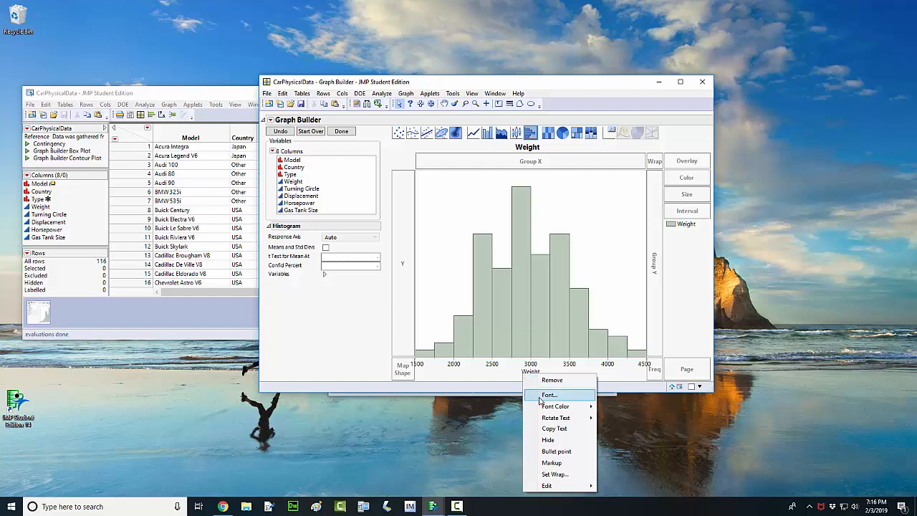
click(549, 395)
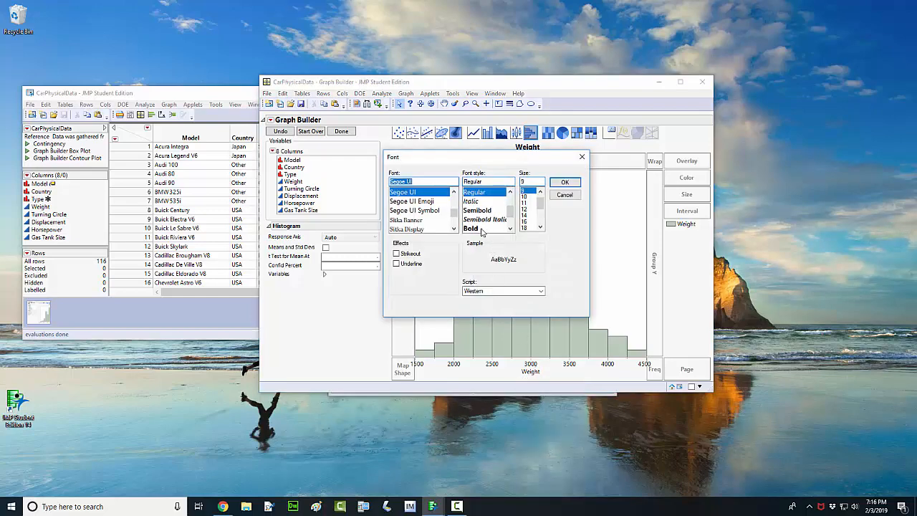
click(470, 228)
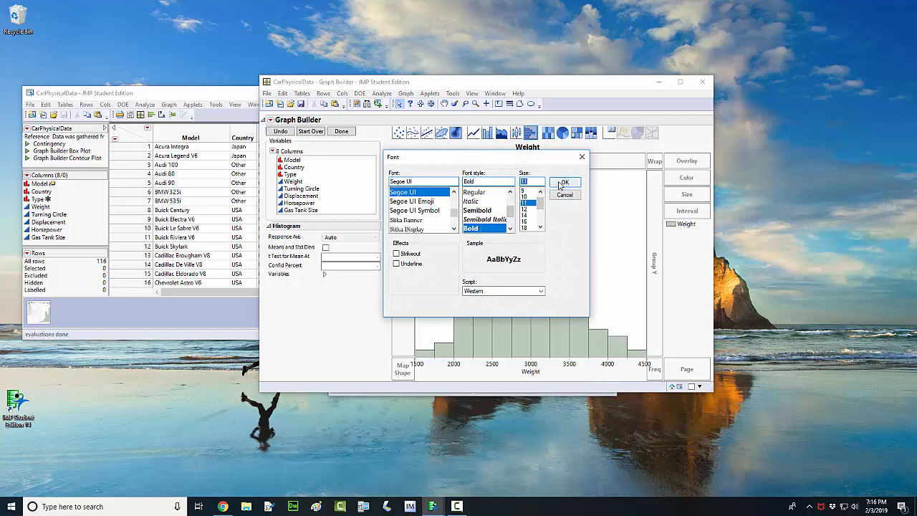
click(564, 182)
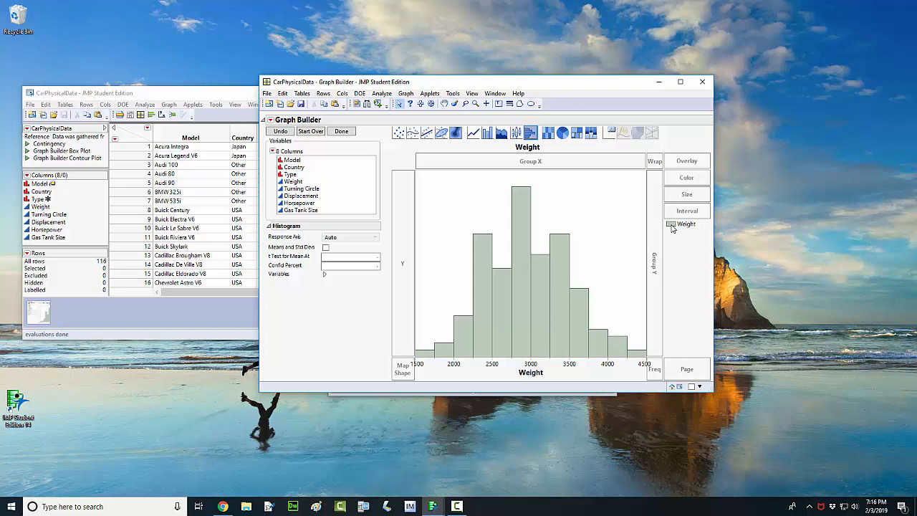
Set the Weight legend swatch's fill color to orange
click(685, 223)
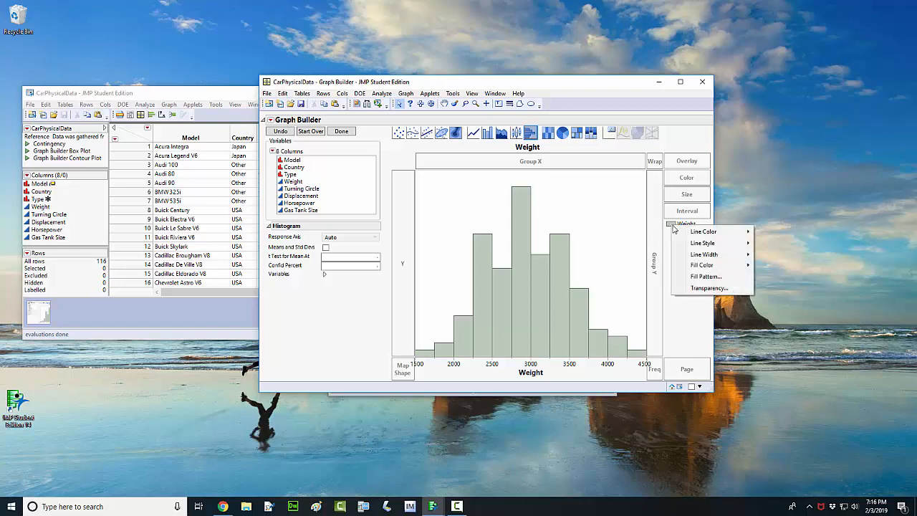
click(703, 231)
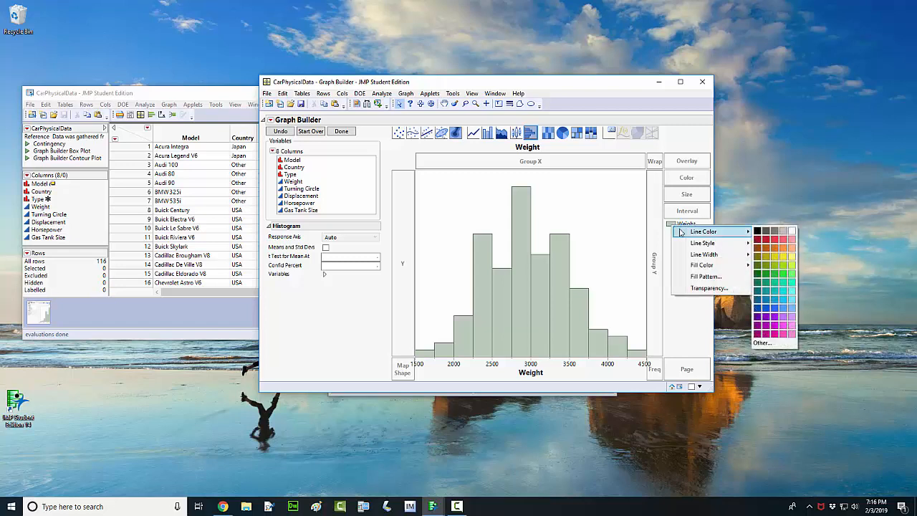
mouse_move(703, 265)
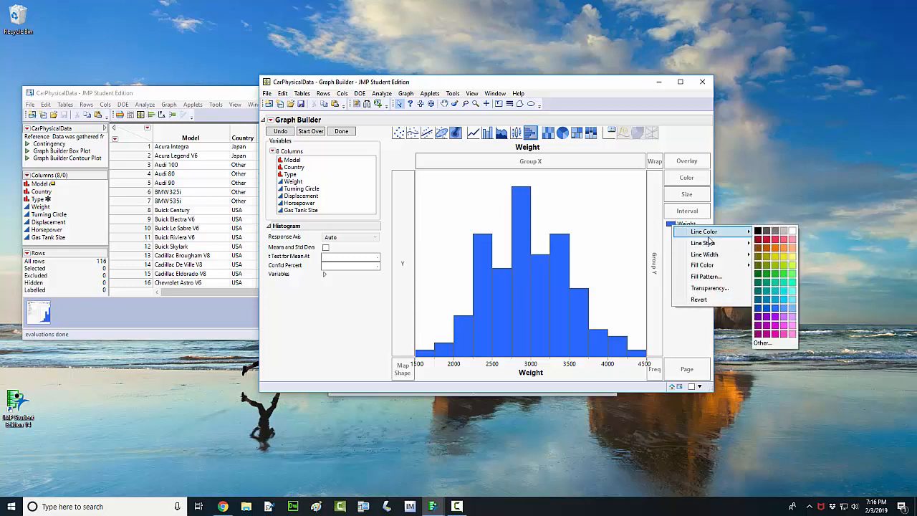
mouse_move(704, 242)
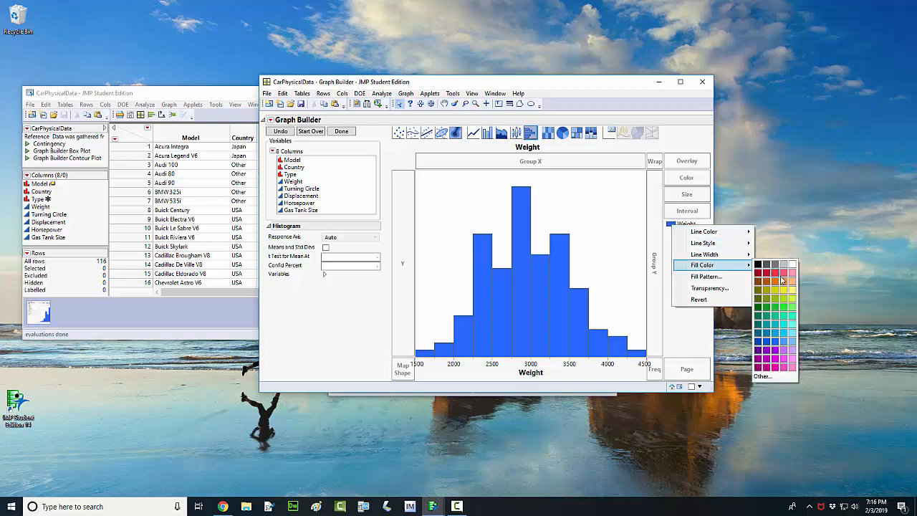
click(769, 280)
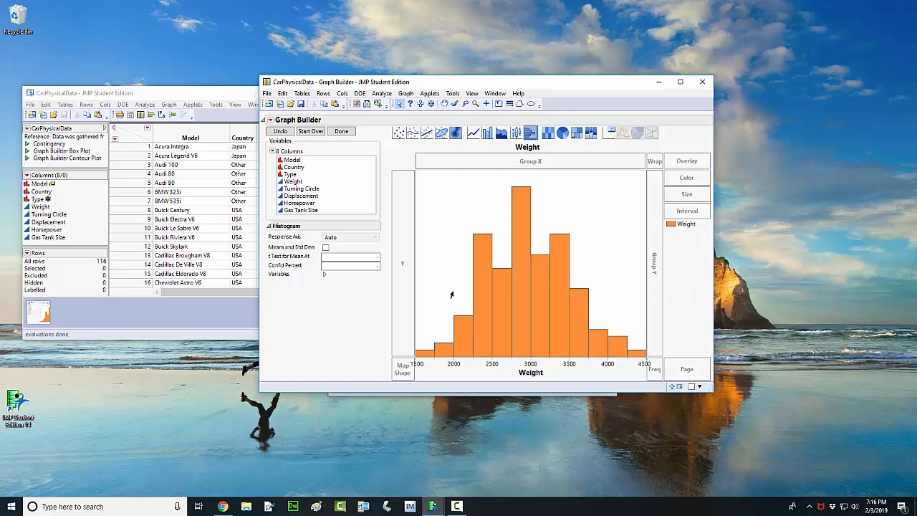
mouse_move(479, 221)
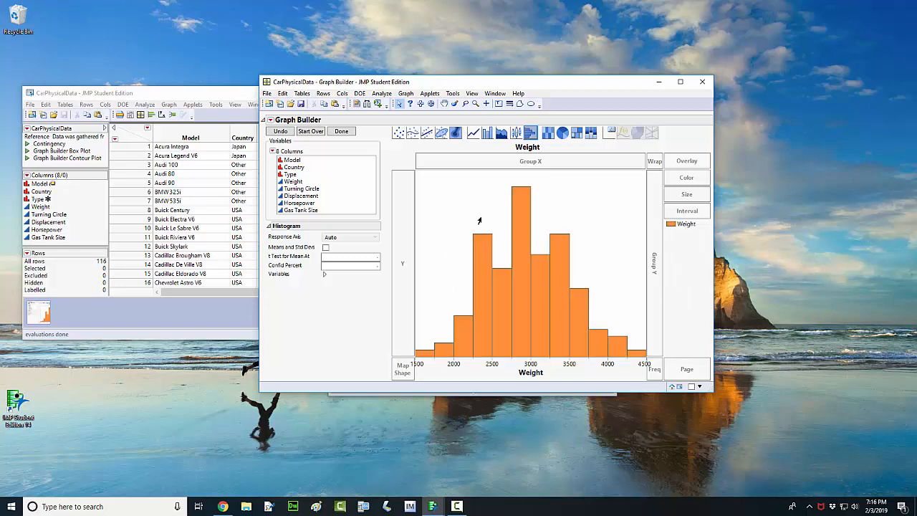
mouse_move(457, 192)
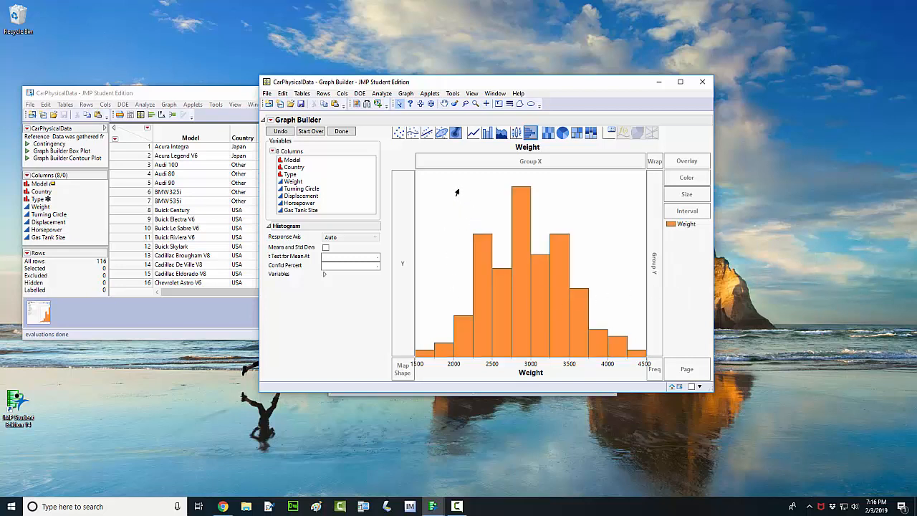
Add the annotation 'graph by tim' upper left and widen its box to one line
click(452, 93)
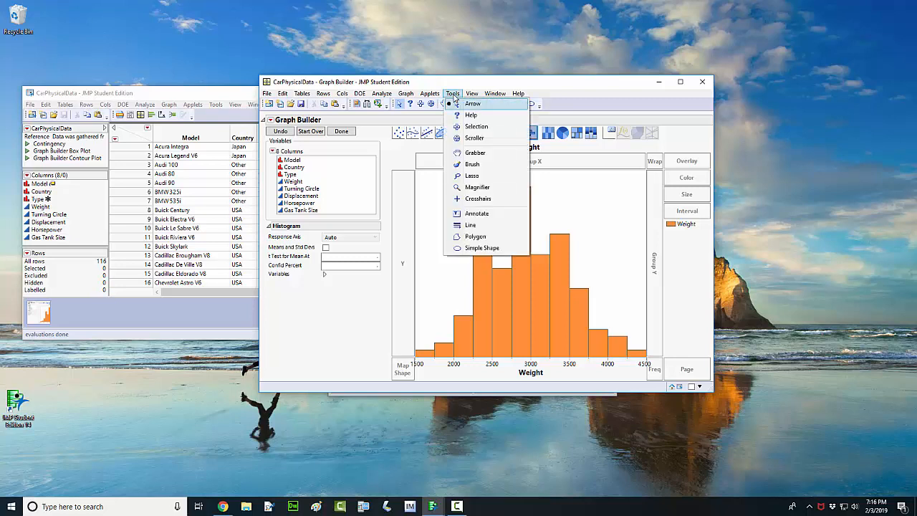
mouse_move(473, 176)
text(graph by tim)
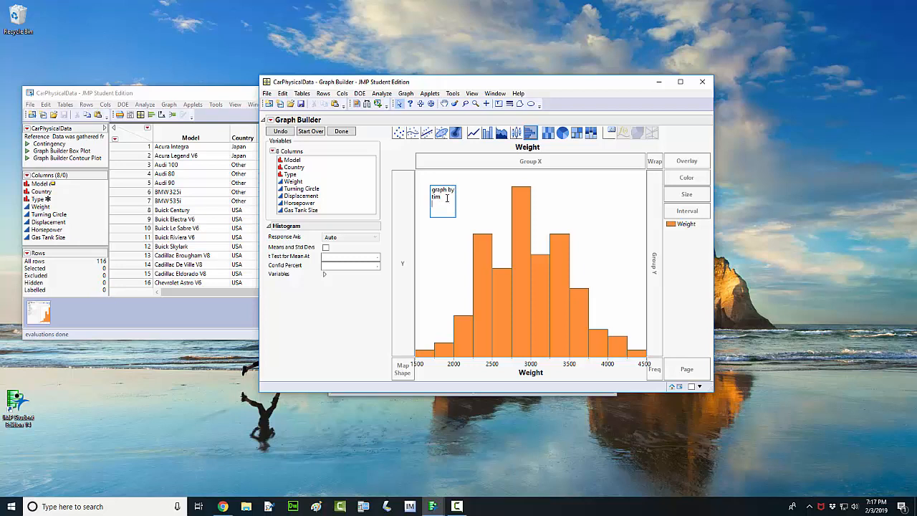
drag(442, 197, 462, 207)
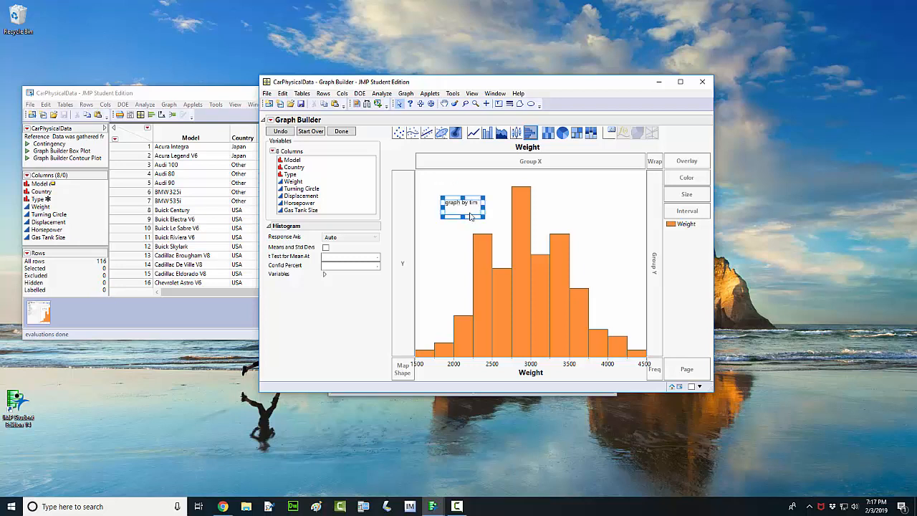
right_click(464, 208)
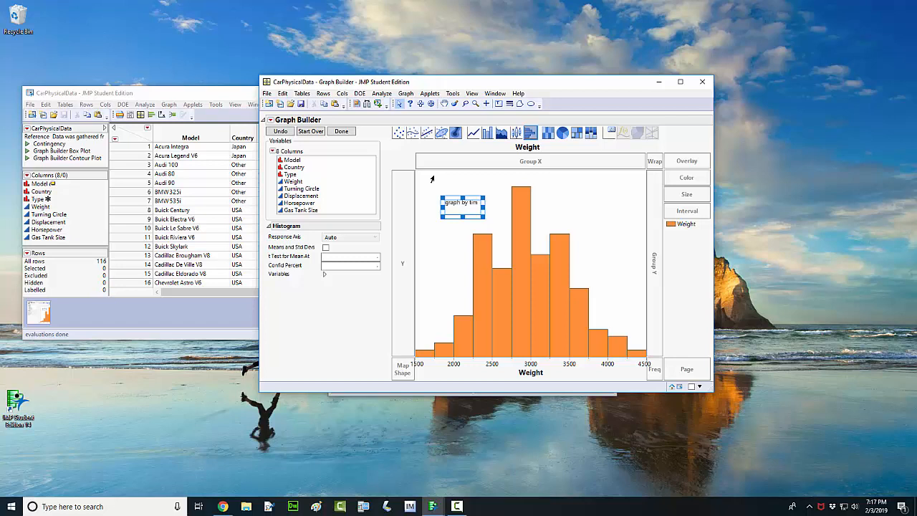
mouse_move(267, 103)
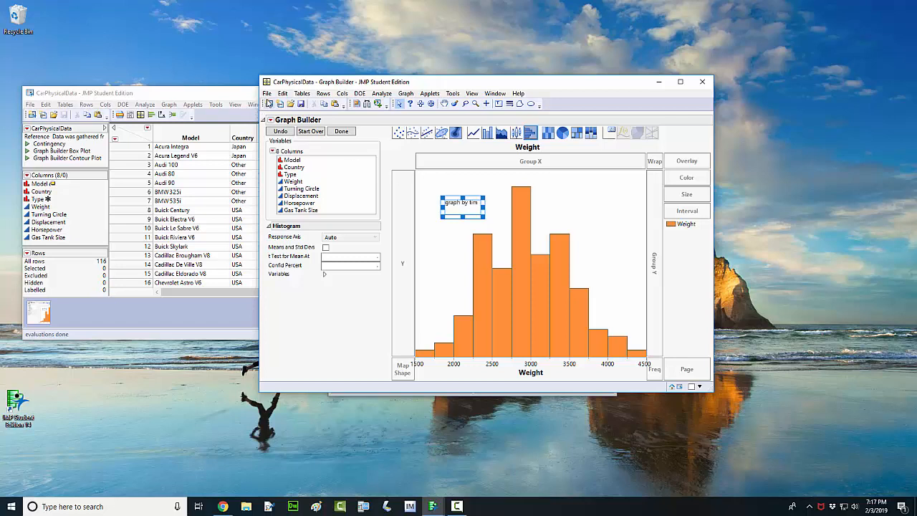
Save the report as PNG, replacing the existing Graph Builder.png
click(267, 93)
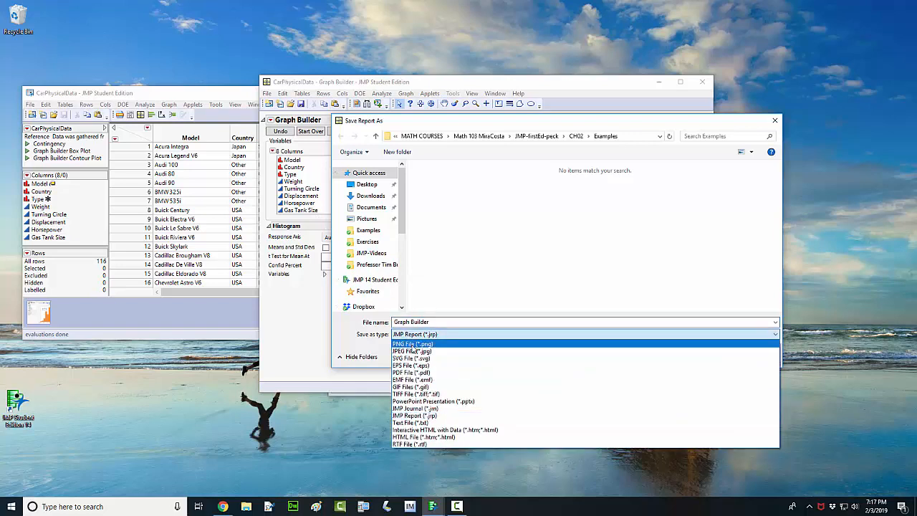
click(413, 343)
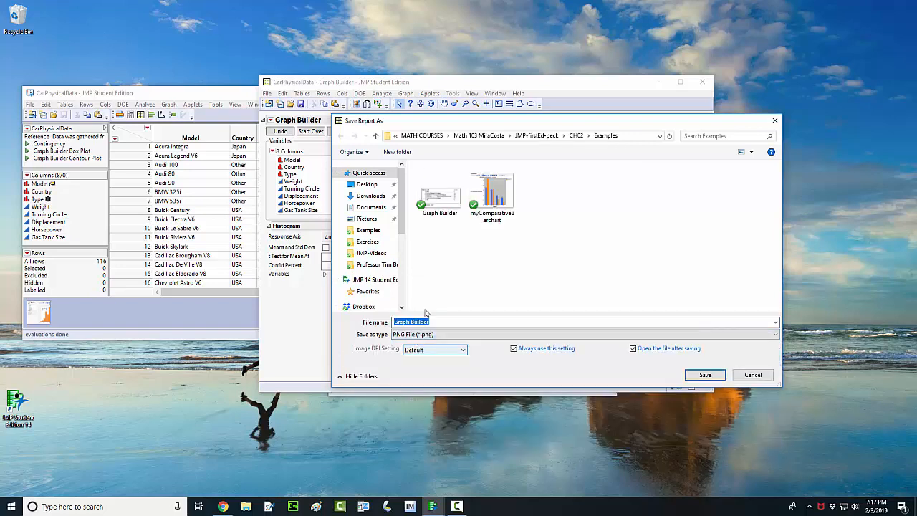
click(440, 194)
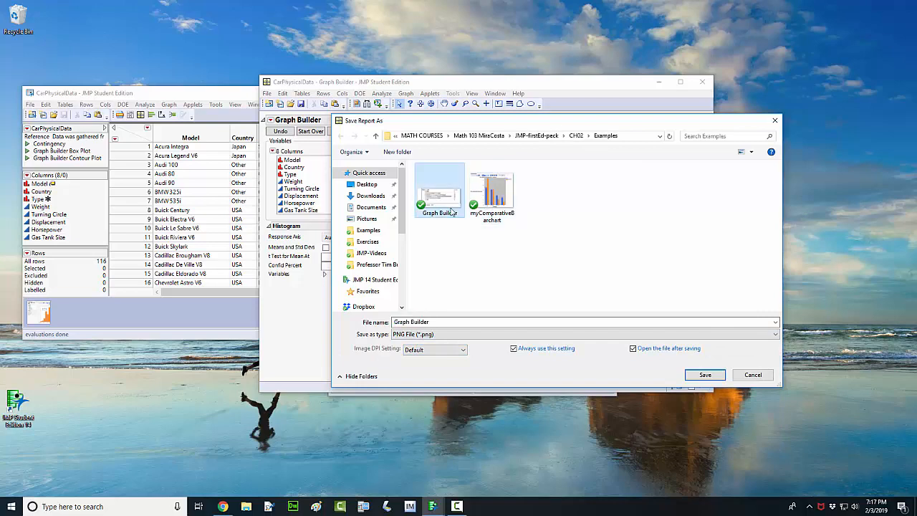
click(704, 375)
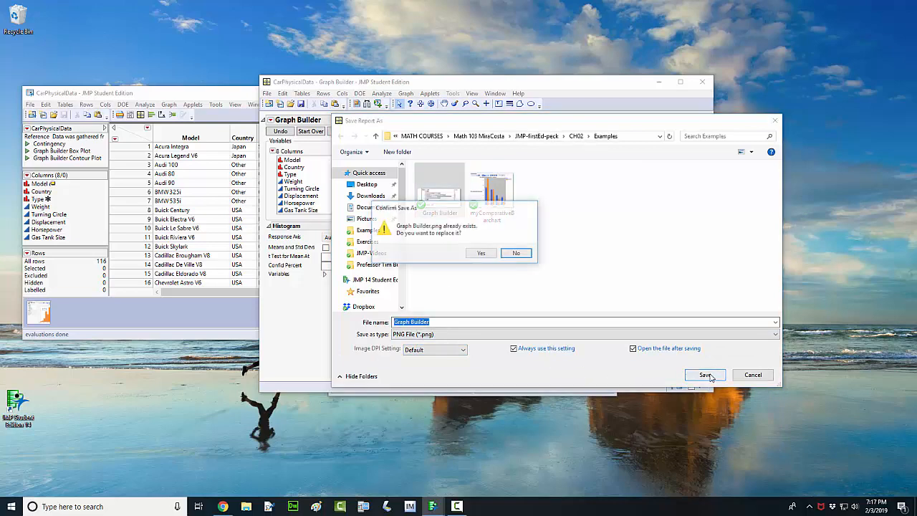
click(481, 253)
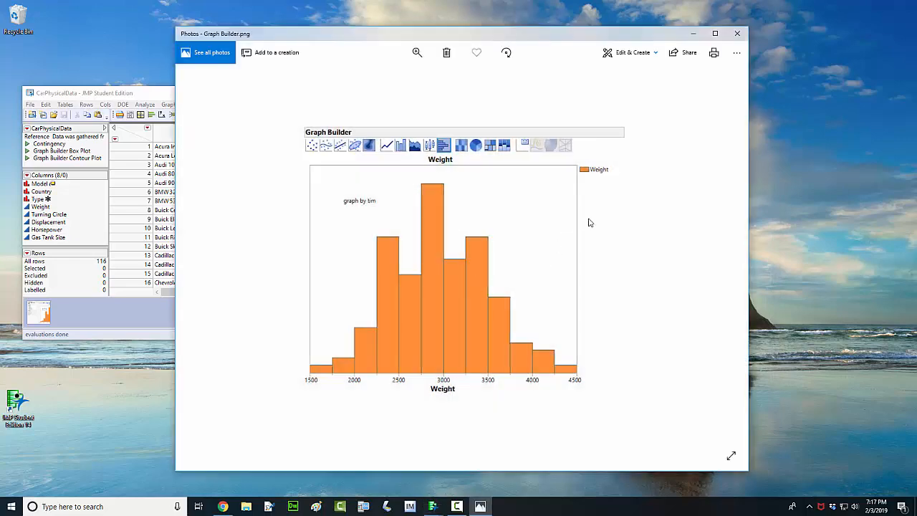
mouse_move(628, 56)
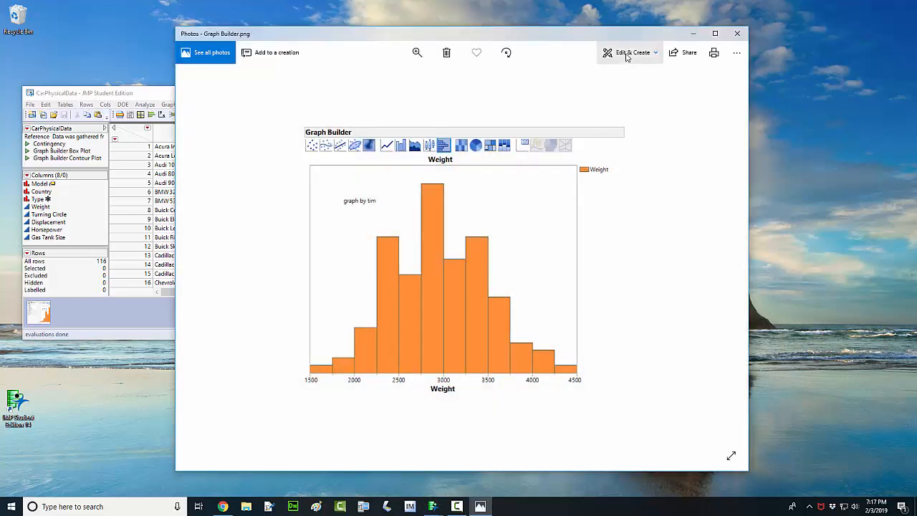
Open the image in the Photos editor via Edit & Create > Edit, then close Photos
click(633, 52)
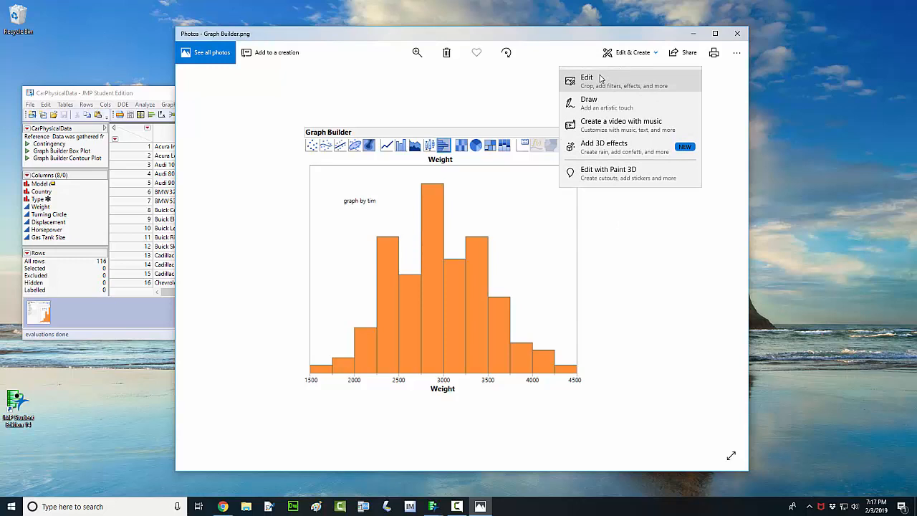
click(586, 77)
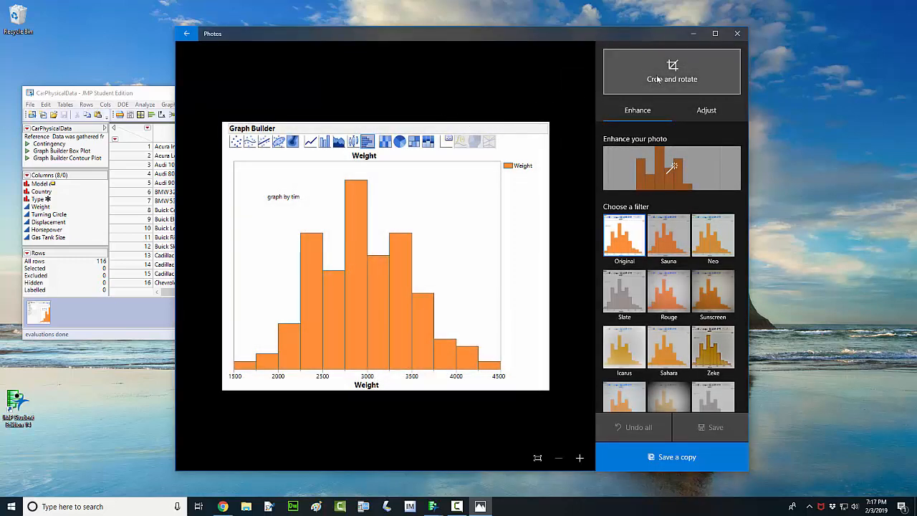
click(671, 70)
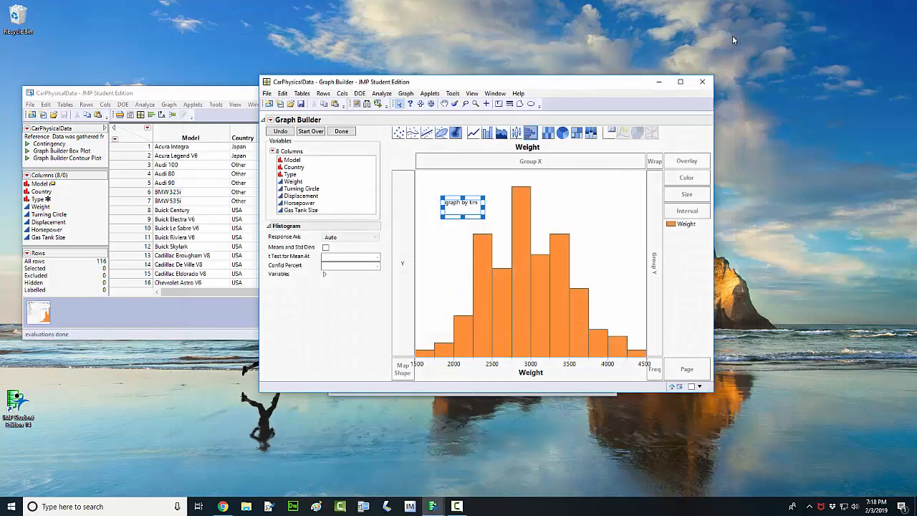
mouse_move(639, 227)
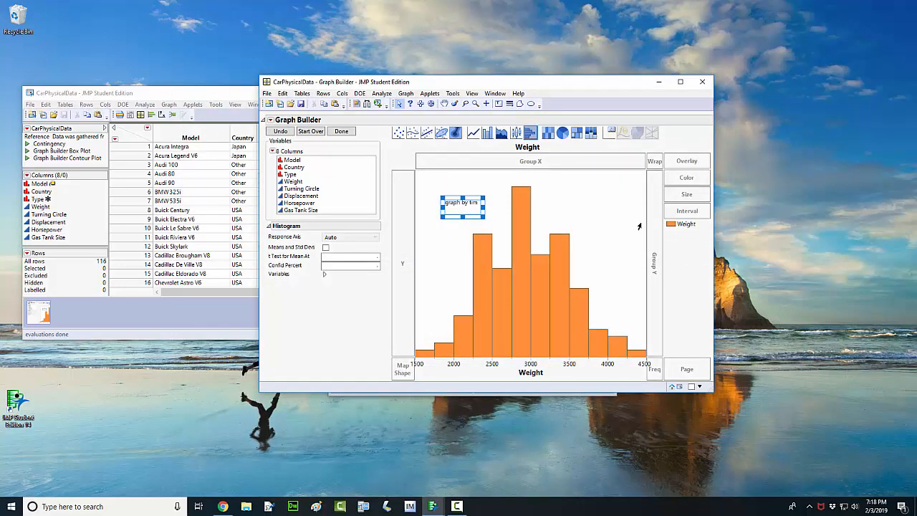
mouse_move(578, 306)
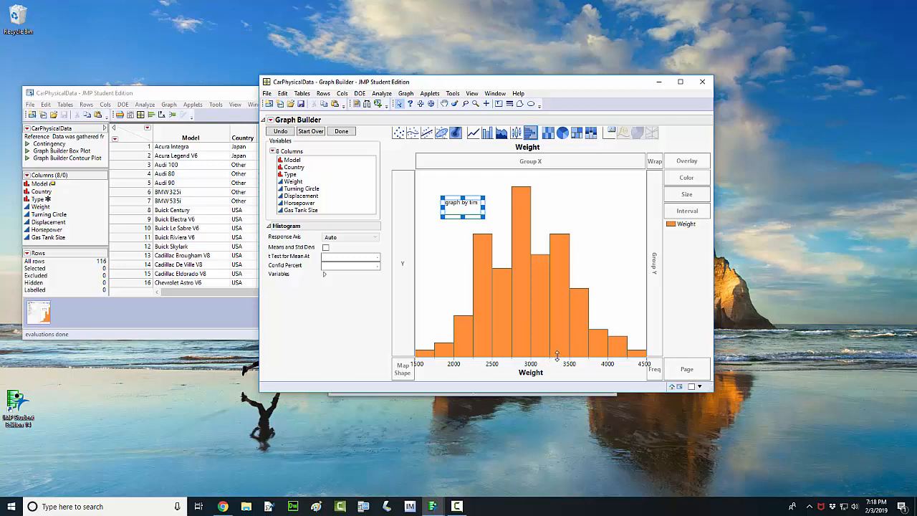
mouse_move(557, 361)
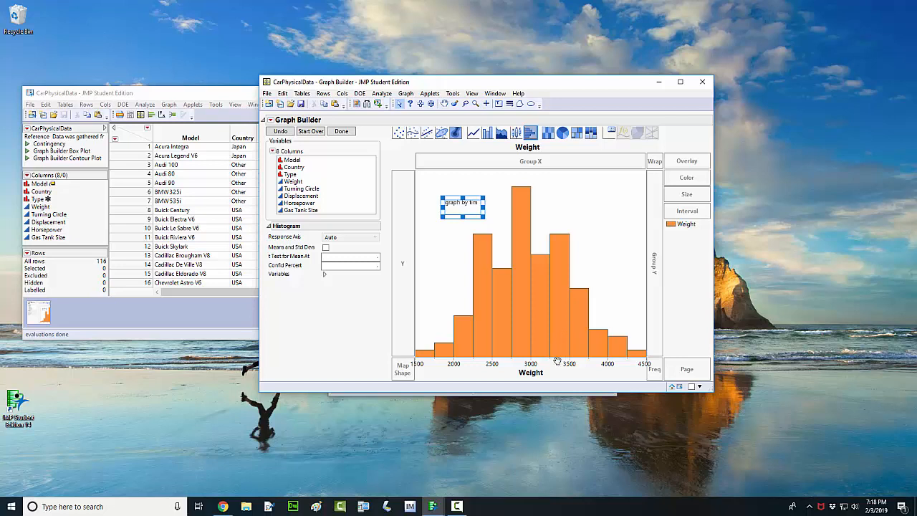
mouse_move(558, 356)
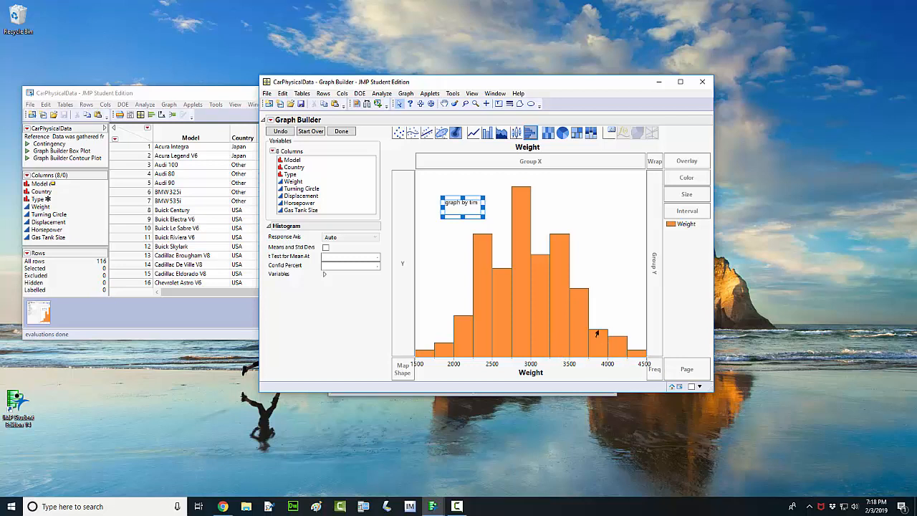
mouse_move(652, 193)
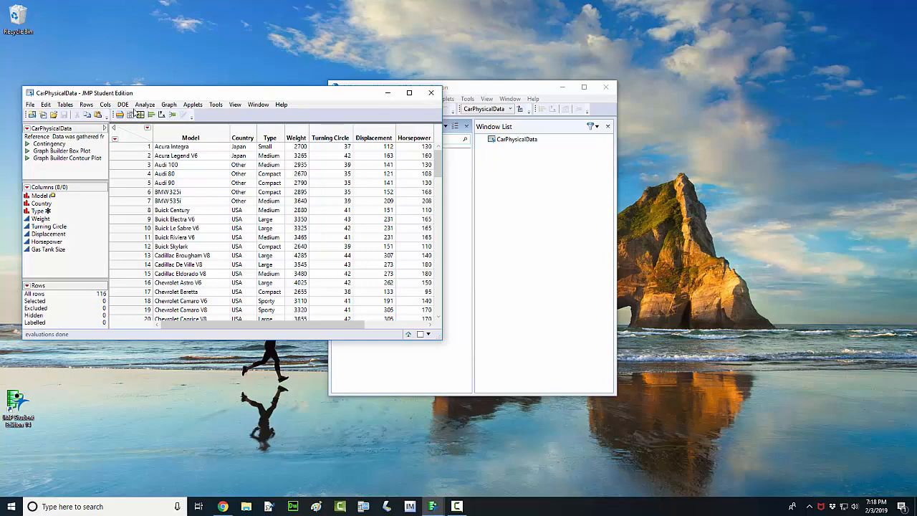
Run Analyze > Distribution with Weight as the Y column
click(145, 103)
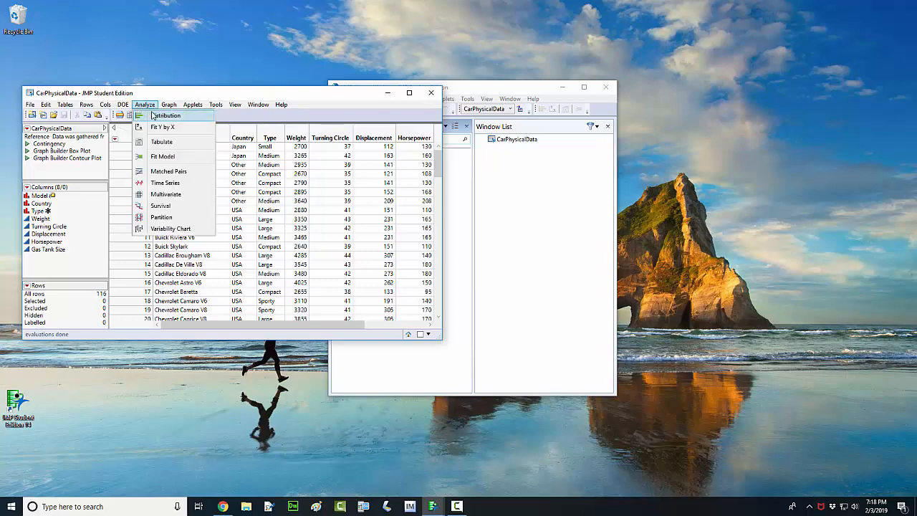
click(166, 115)
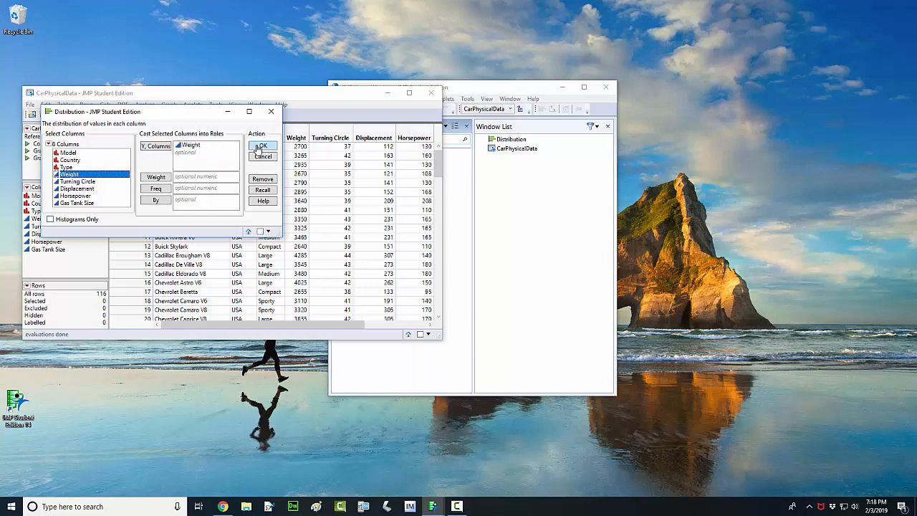
click(263, 147)
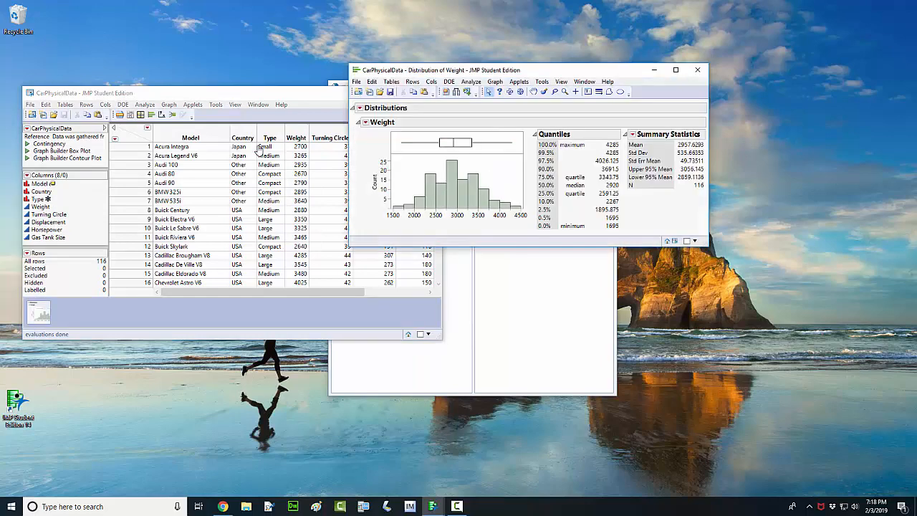
mouse_move(295, 178)
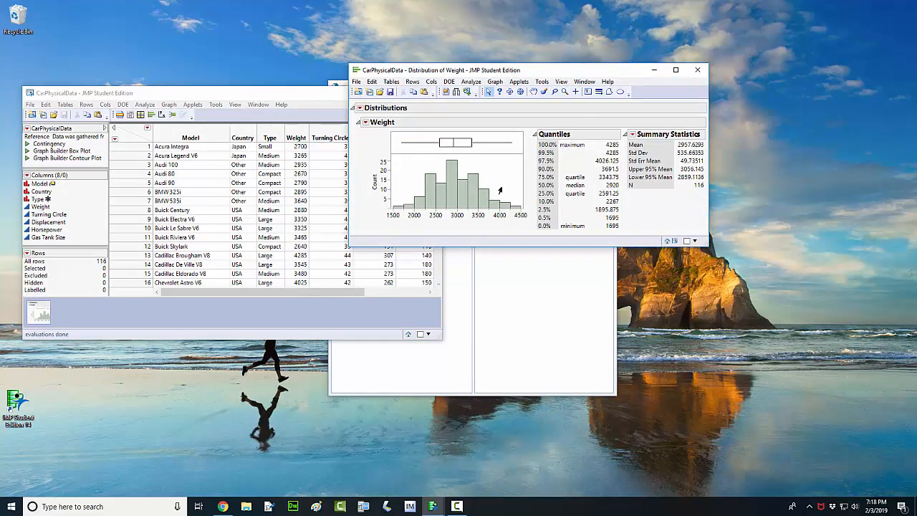
mouse_move(464, 181)
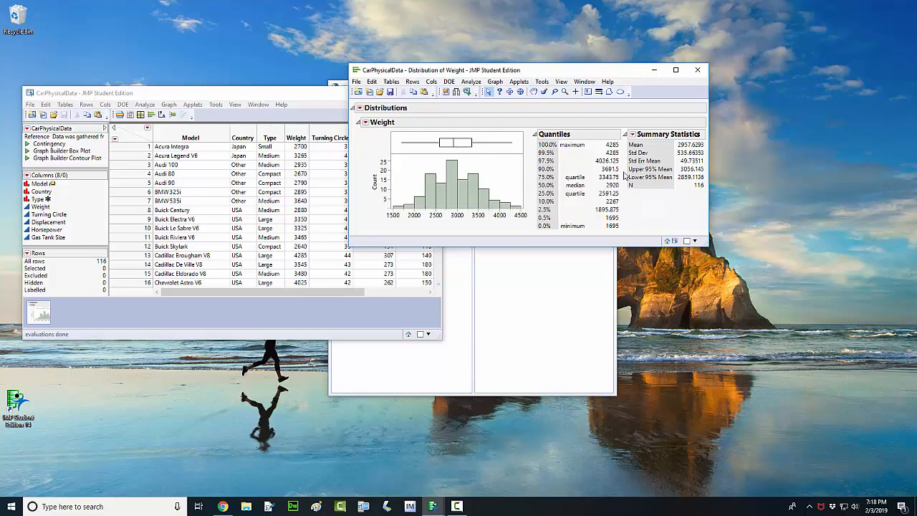
mouse_move(609, 113)
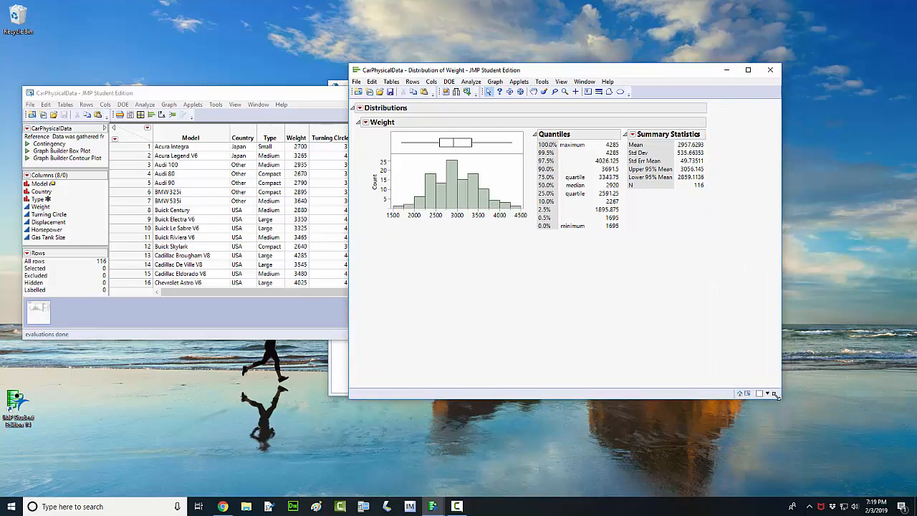
mouse_move(768, 394)
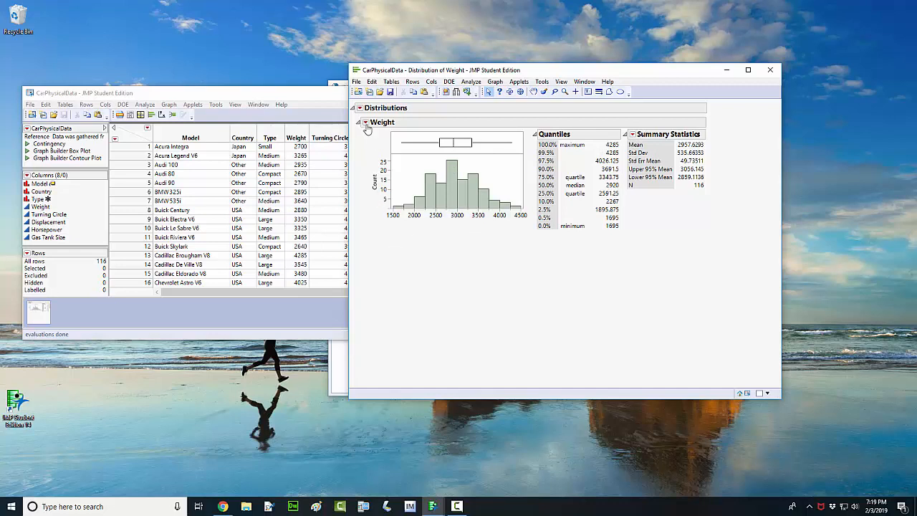
mouse_move(367, 127)
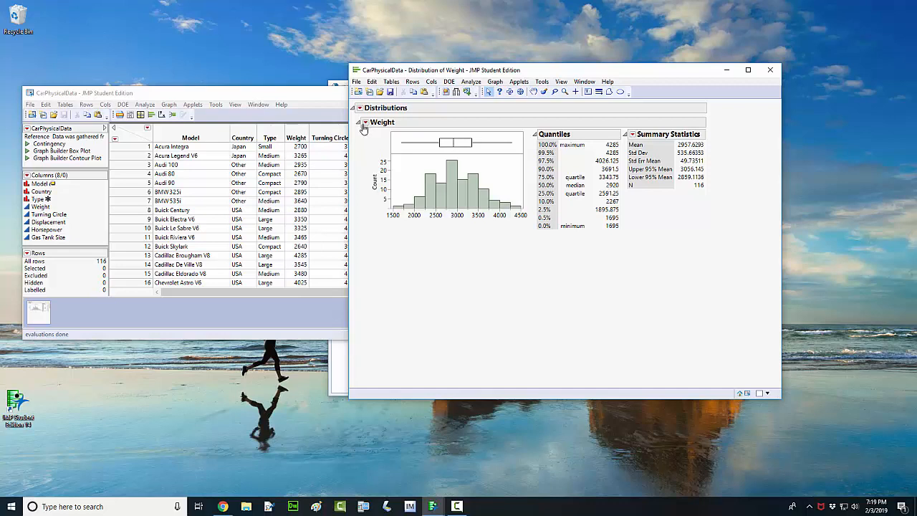
Uncheck Summary Statistics under Display Options in the Weight red-triangle menu
click(366, 122)
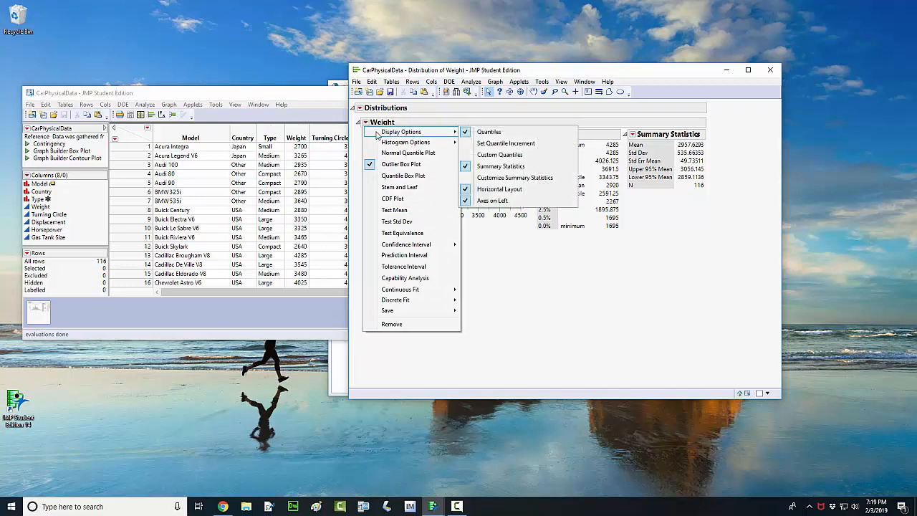
mouse_move(436, 137)
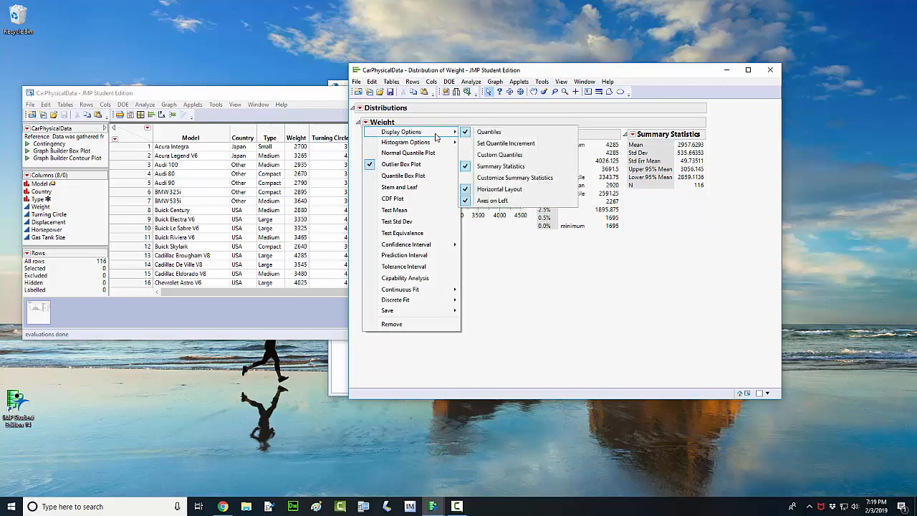
mouse_move(489, 131)
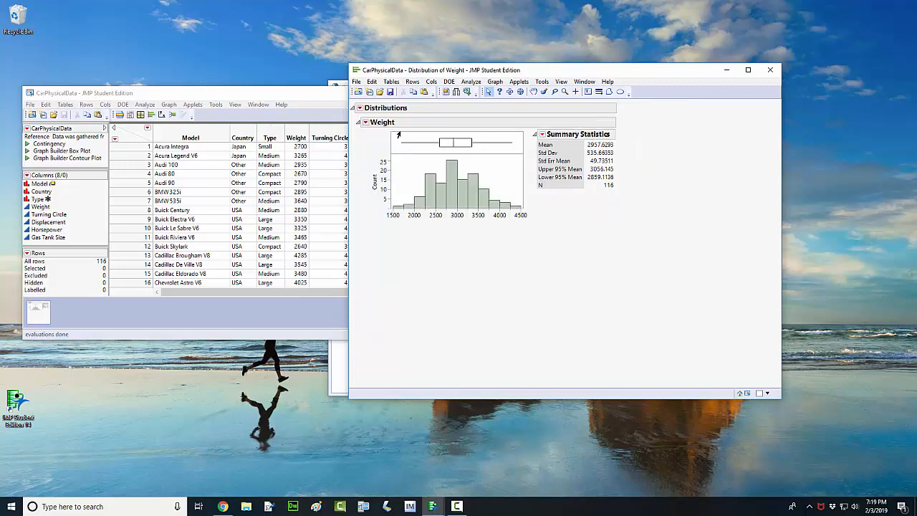
mouse_move(367, 127)
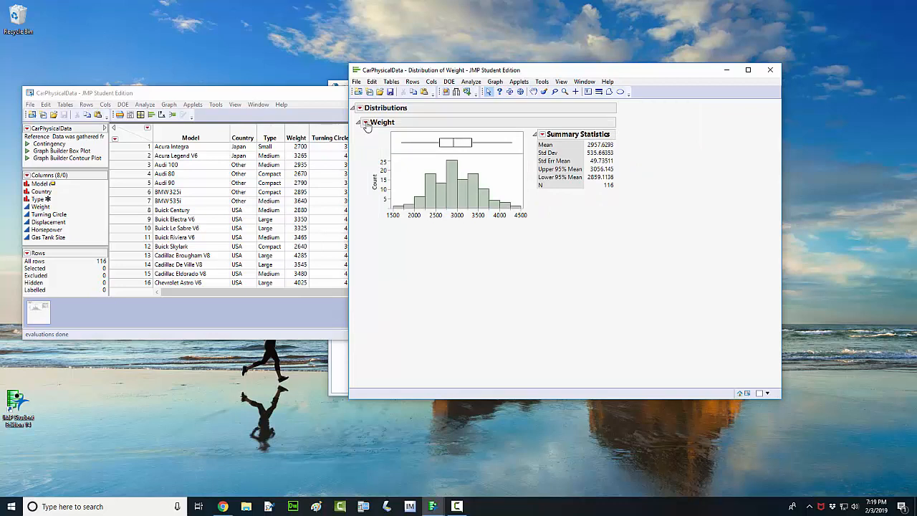
click(366, 122)
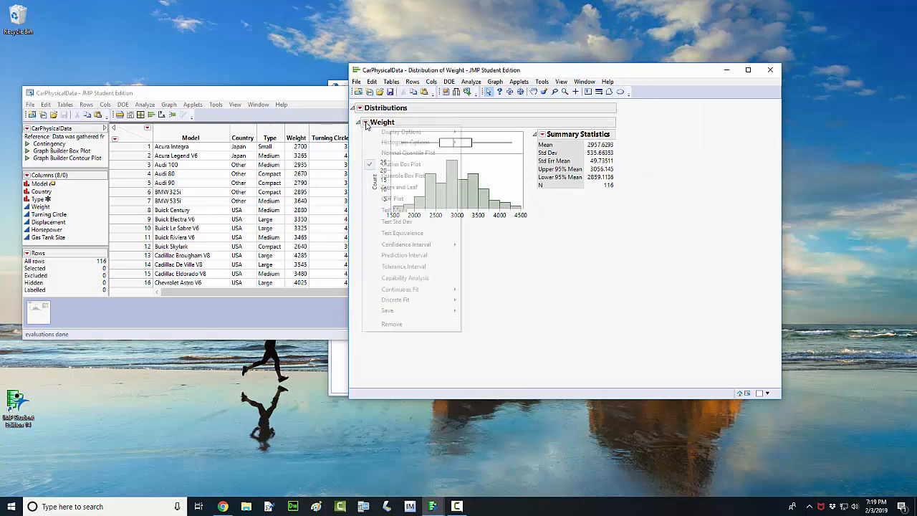
click(402, 132)
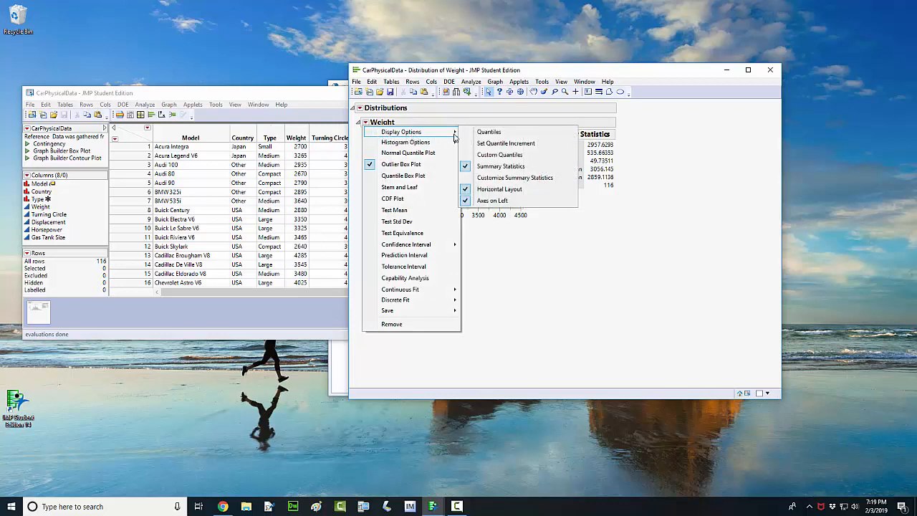
mouse_move(501, 166)
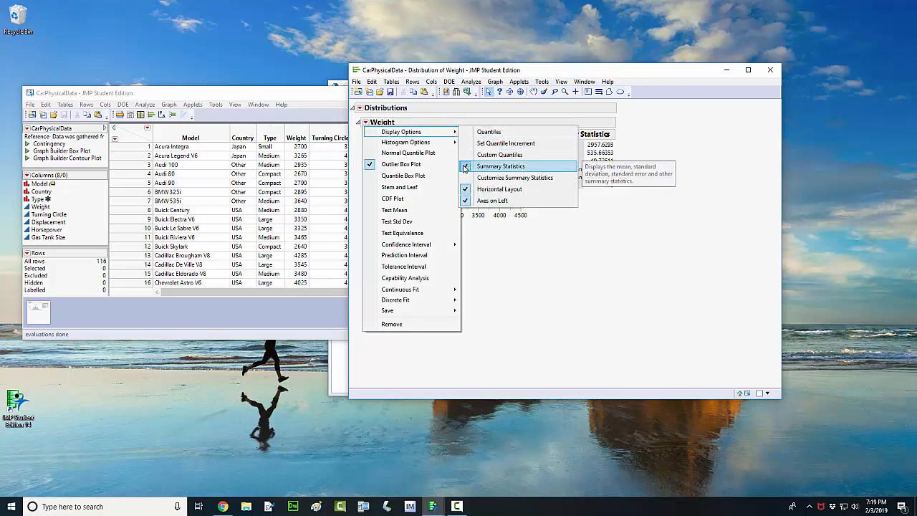
click(501, 167)
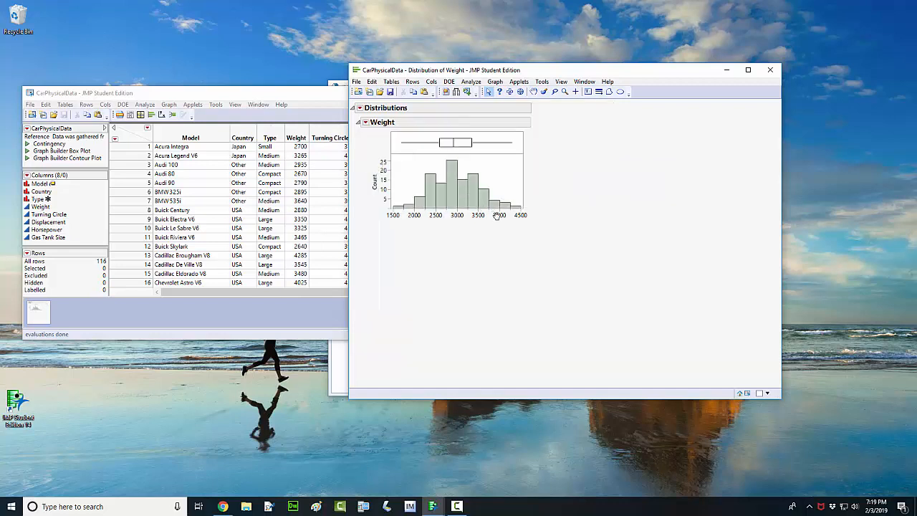
mouse_move(515, 208)
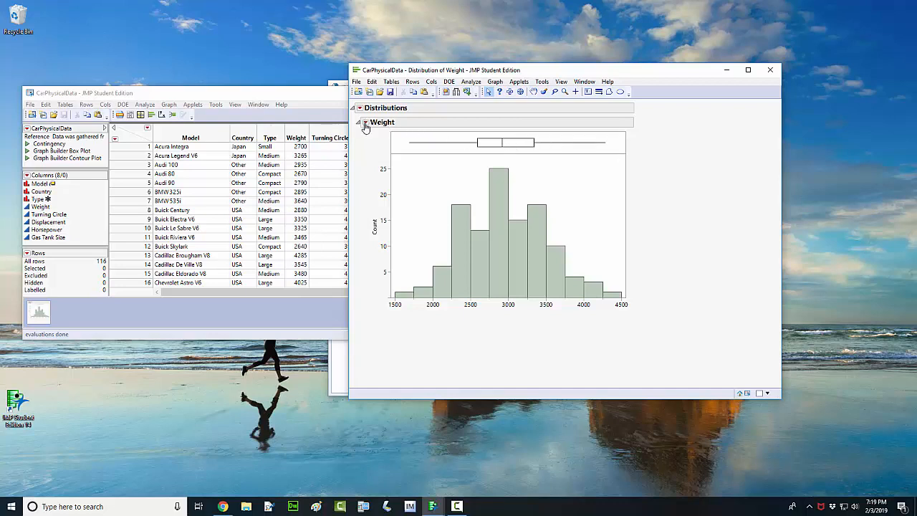
Remove the outlier box plot shown above the Weight histogram
click(360, 121)
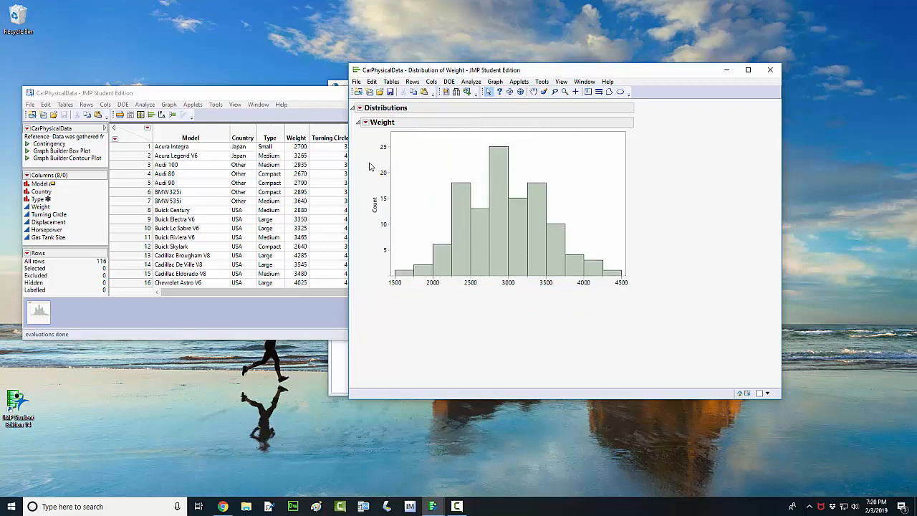
mouse_move(405, 328)
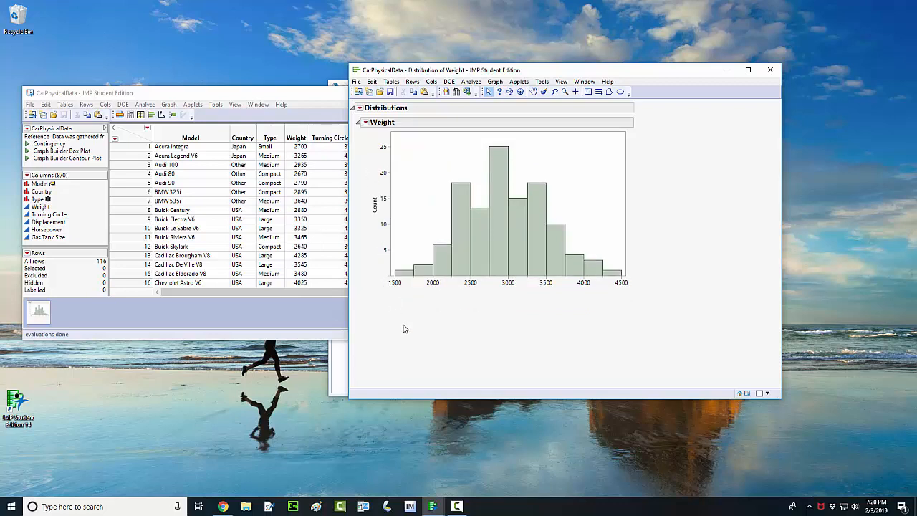
mouse_move(423, 329)
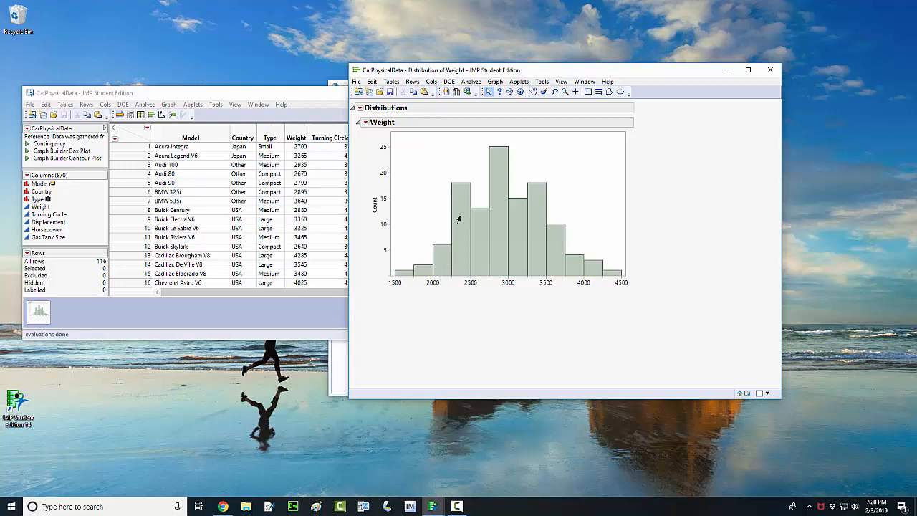
mouse_move(462, 207)
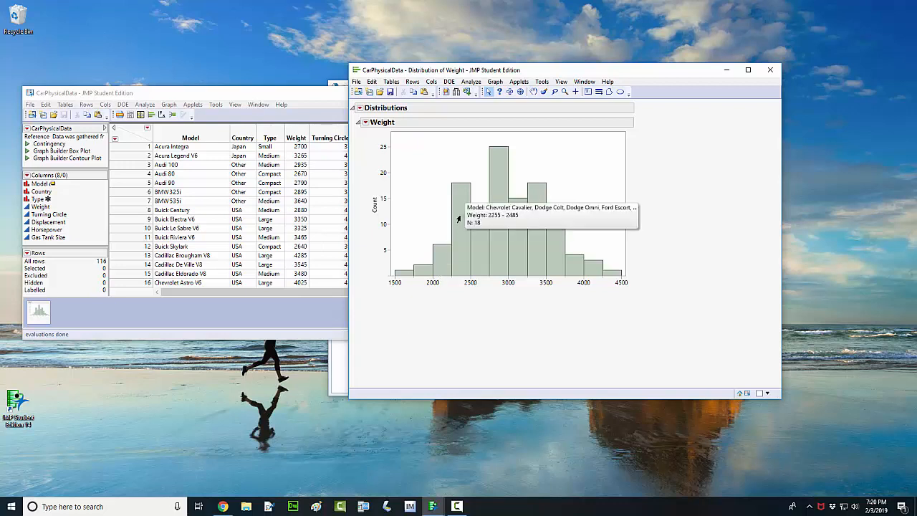
Bring up the Histogram Options list for the Weight report
click(365, 124)
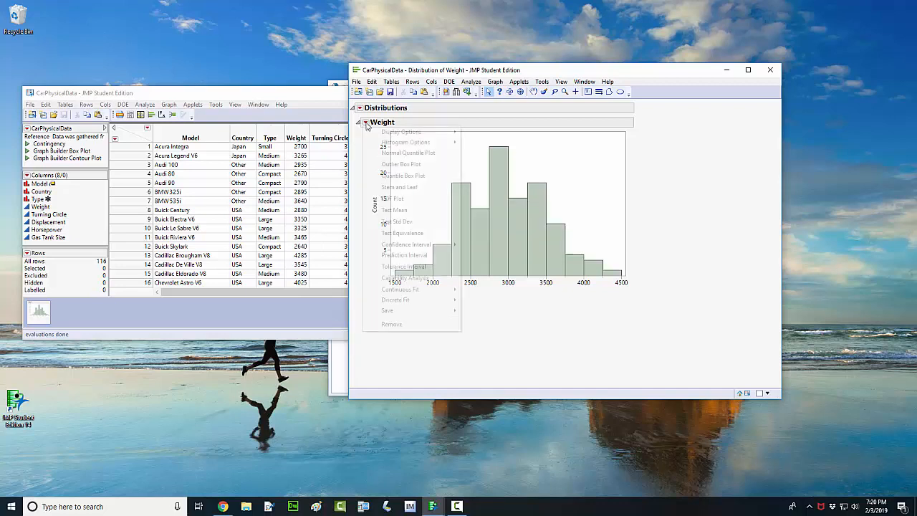
click(405, 143)
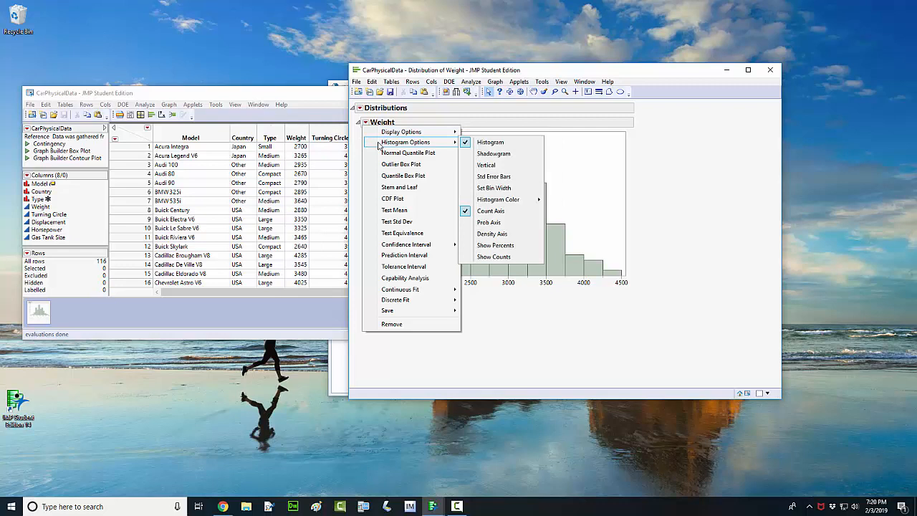
mouse_move(419, 152)
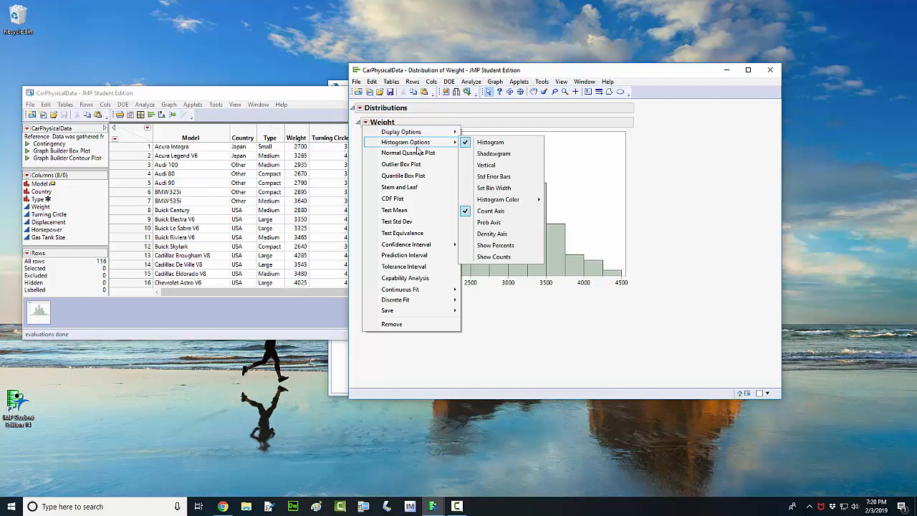
mouse_move(448, 150)
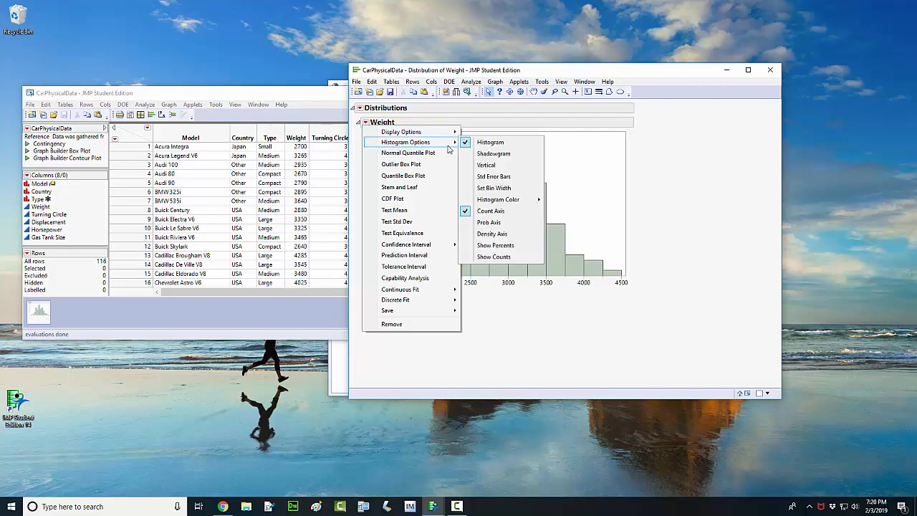
mouse_move(486, 165)
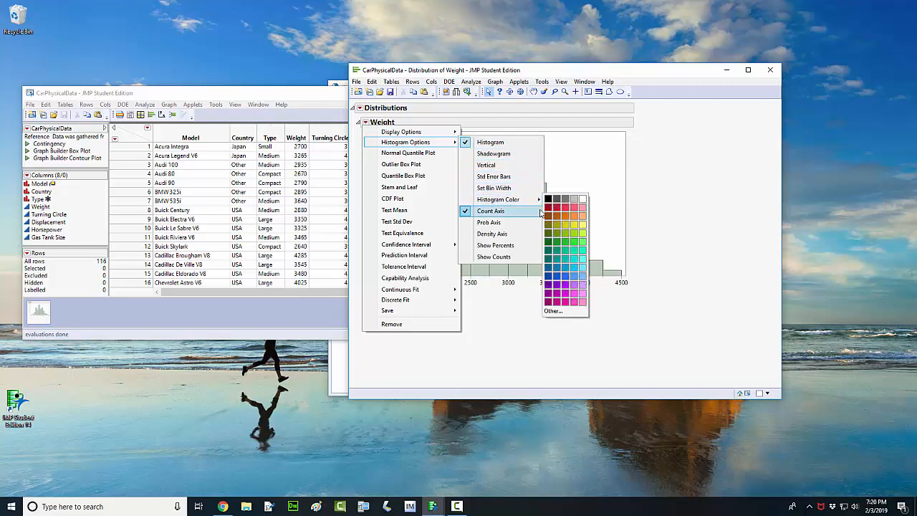
mouse_move(498, 199)
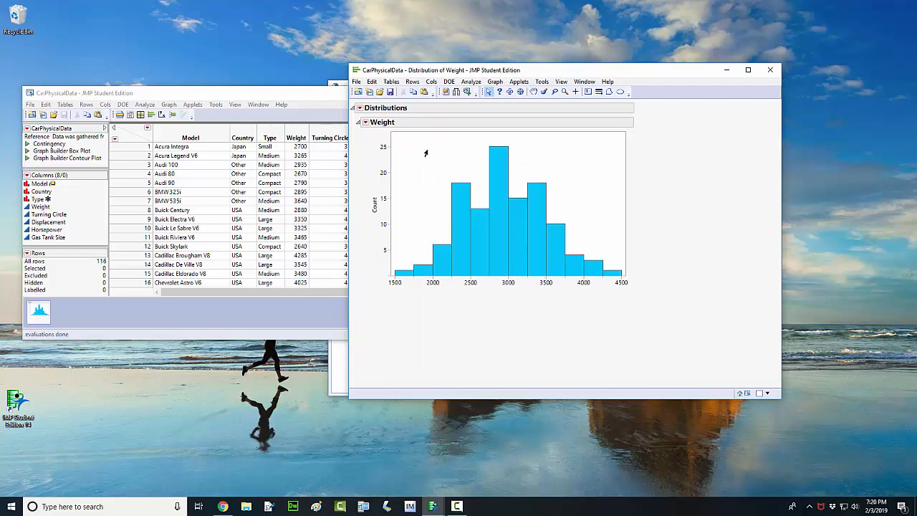
Make the graph background gray and show count labels above each bar
right_click(501, 200)
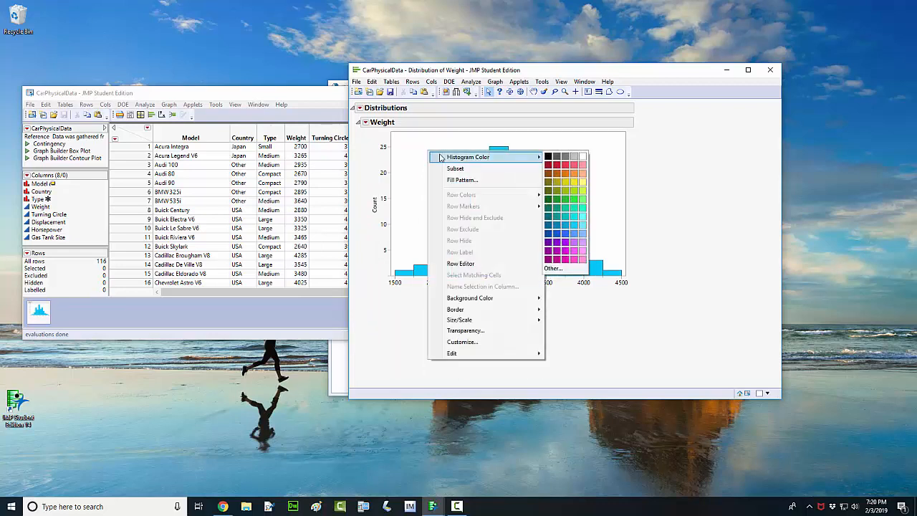
mouse_move(462, 309)
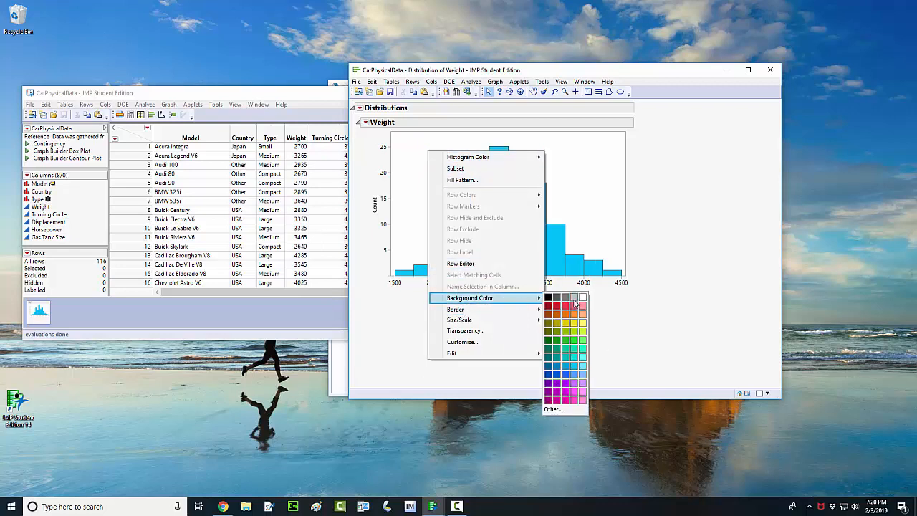
click(575, 304)
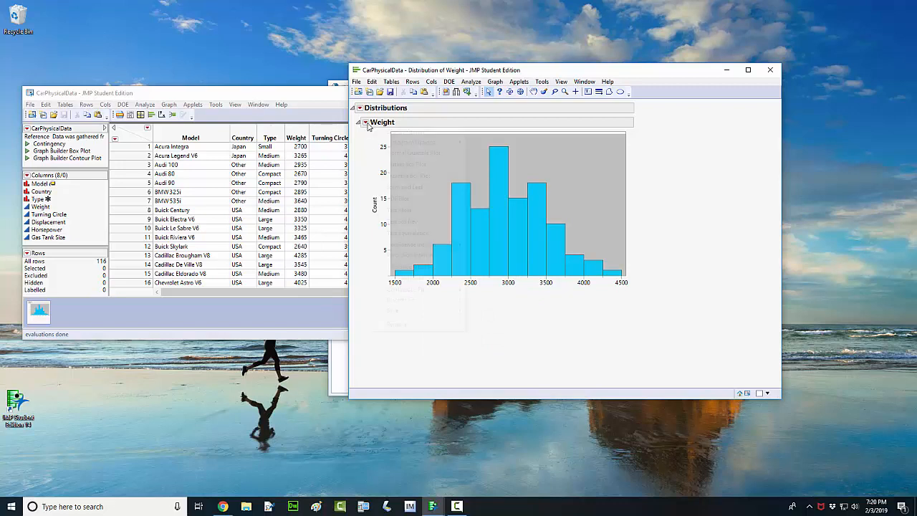
click(366, 121)
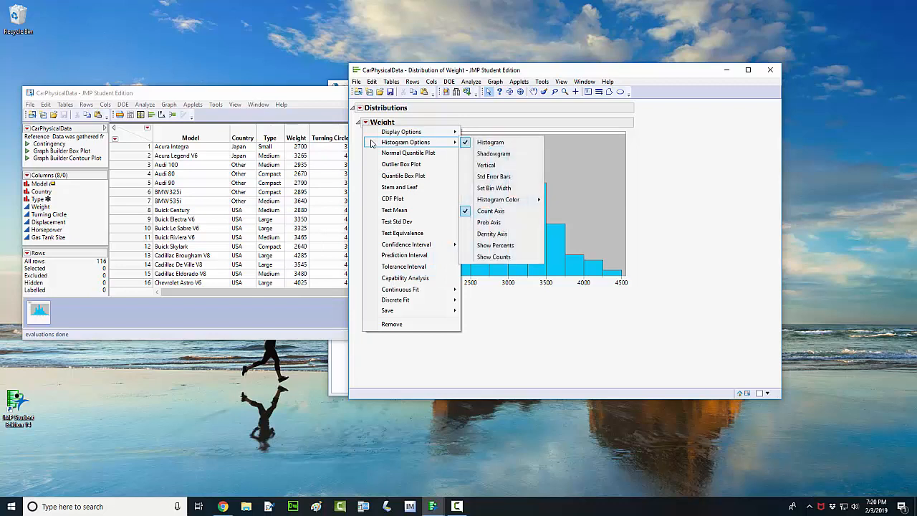
mouse_move(491, 142)
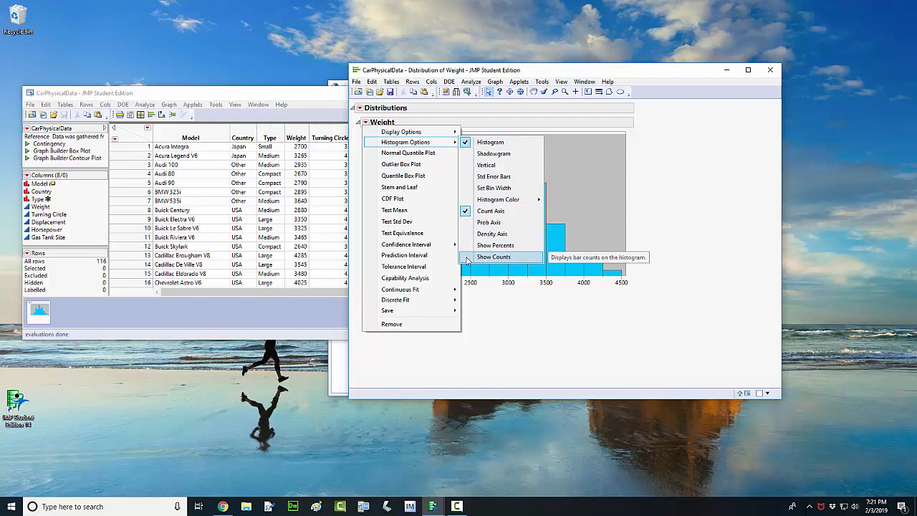
click(493, 257)
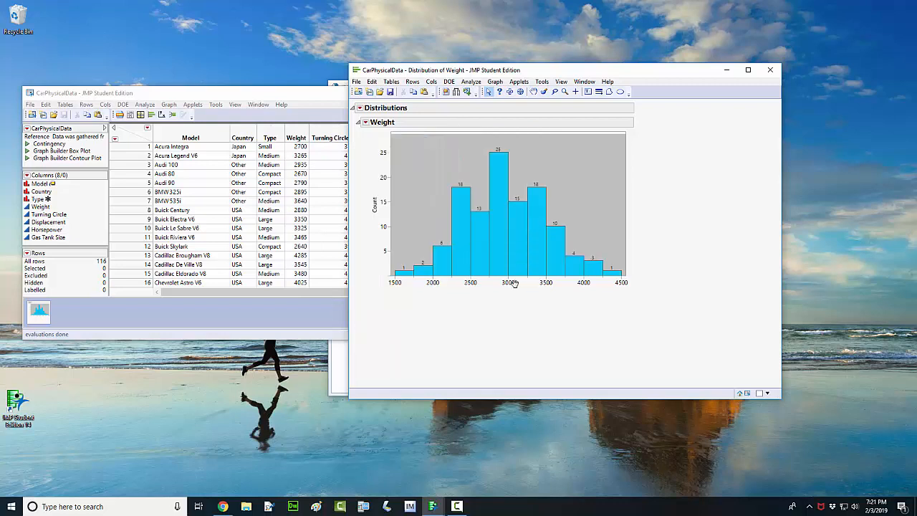
mouse_move(492, 293)
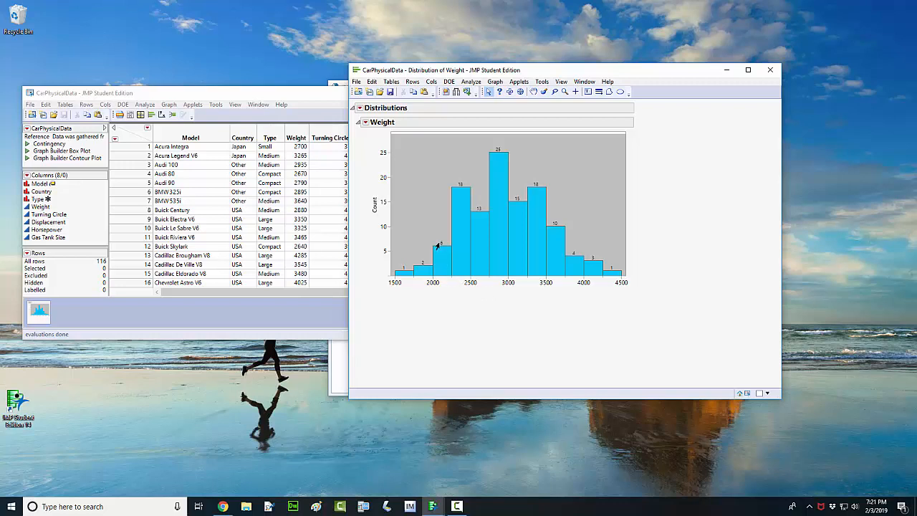
mouse_move(438, 255)
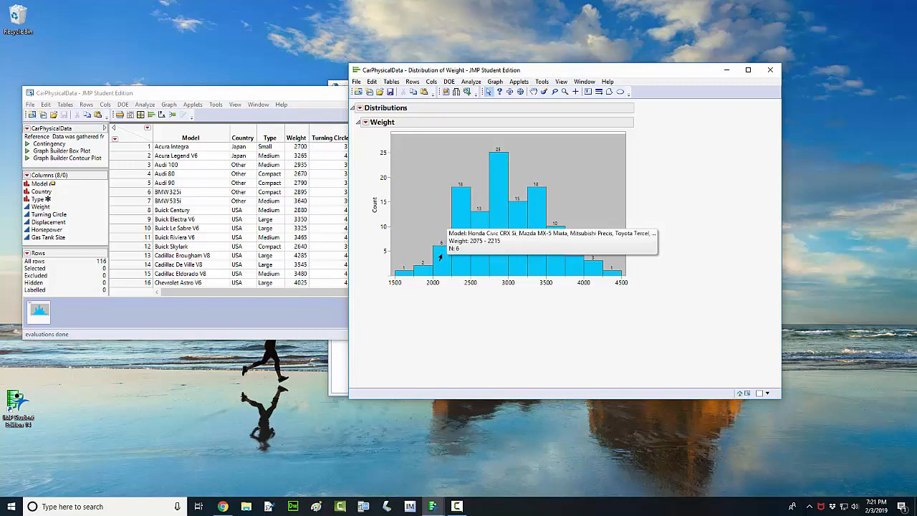
mouse_move(433, 284)
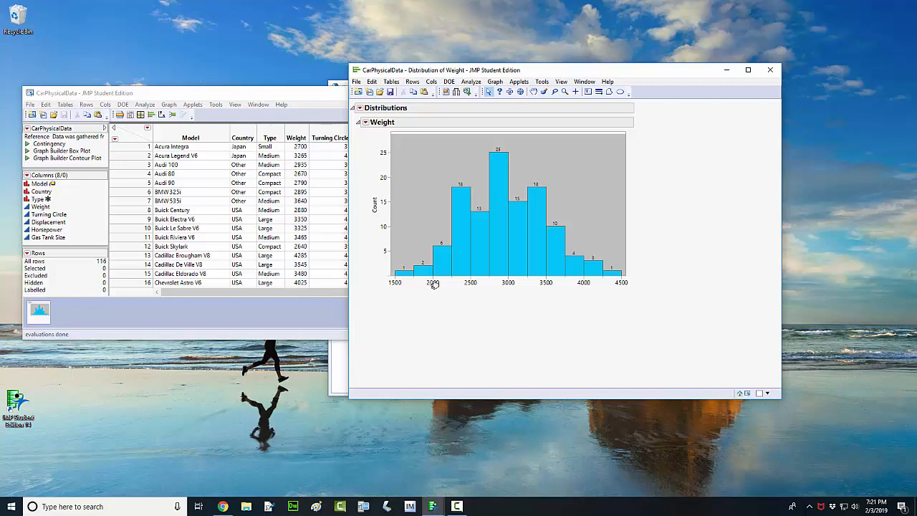
mouse_move(453, 283)
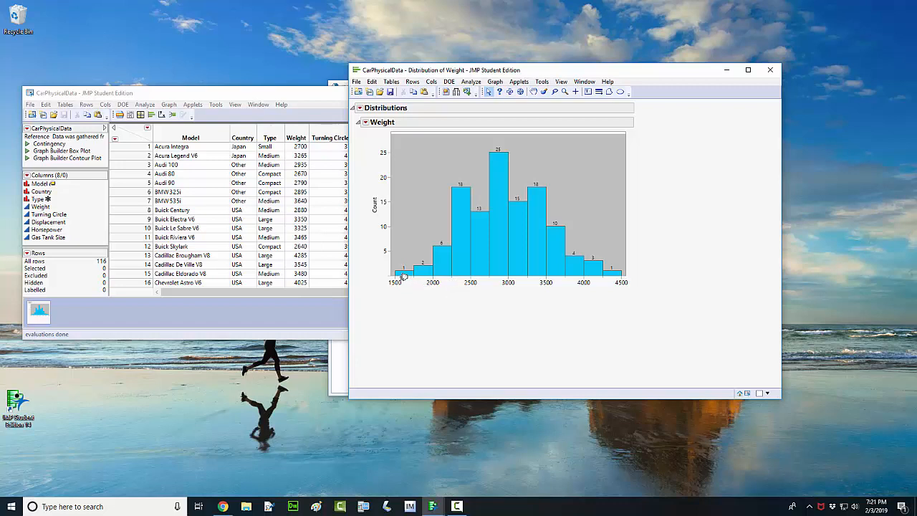
mouse_move(402, 278)
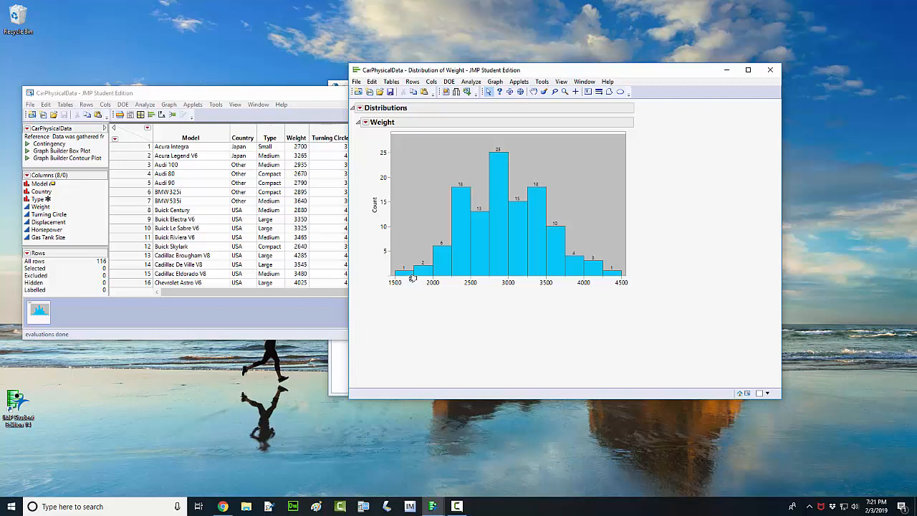
mouse_move(422, 239)
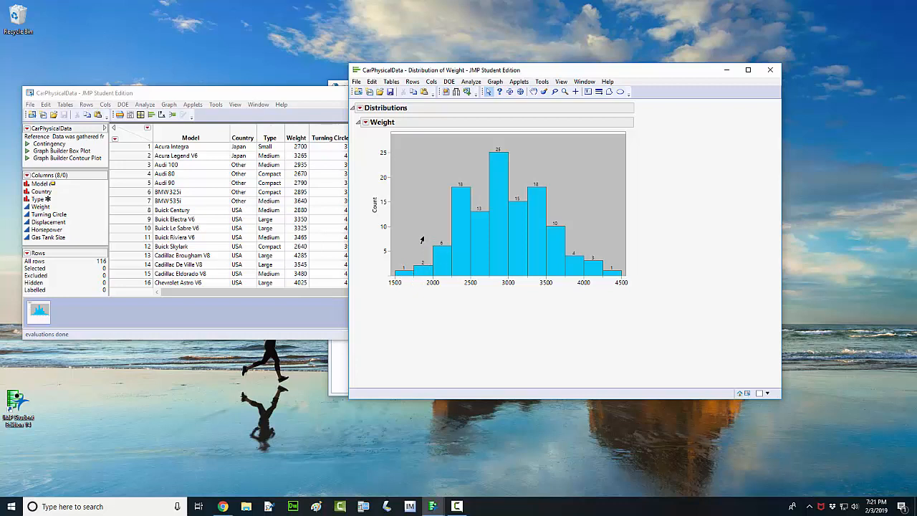
Turn on Show Percents so each bar shows its percentage of total
click(365, 122)
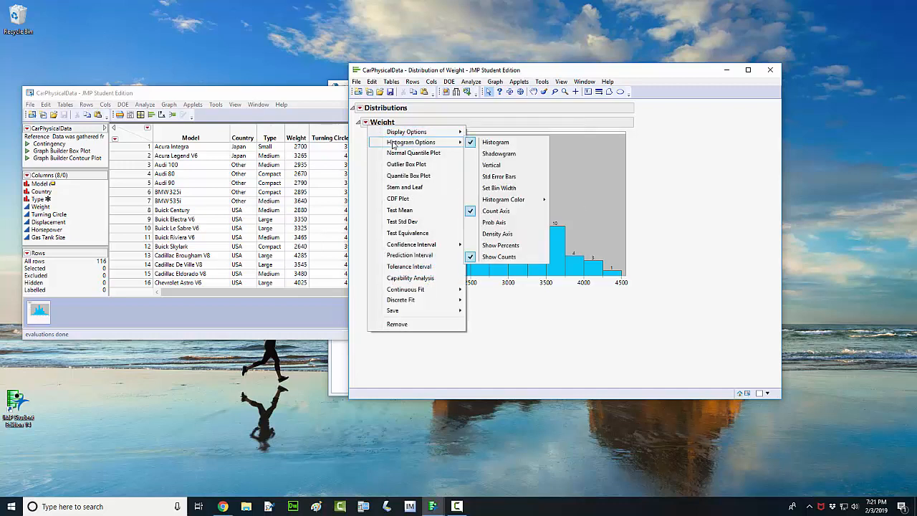
mouse_move(498, 153)
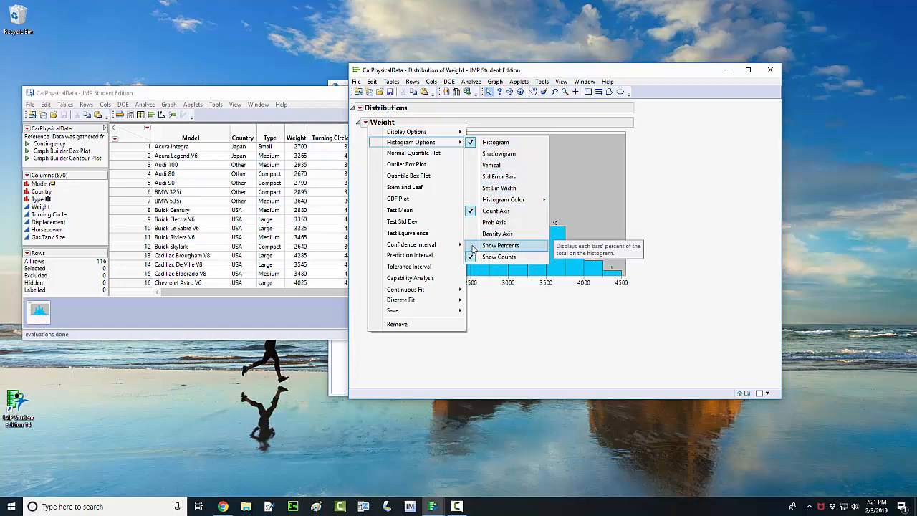
click(500, 245)
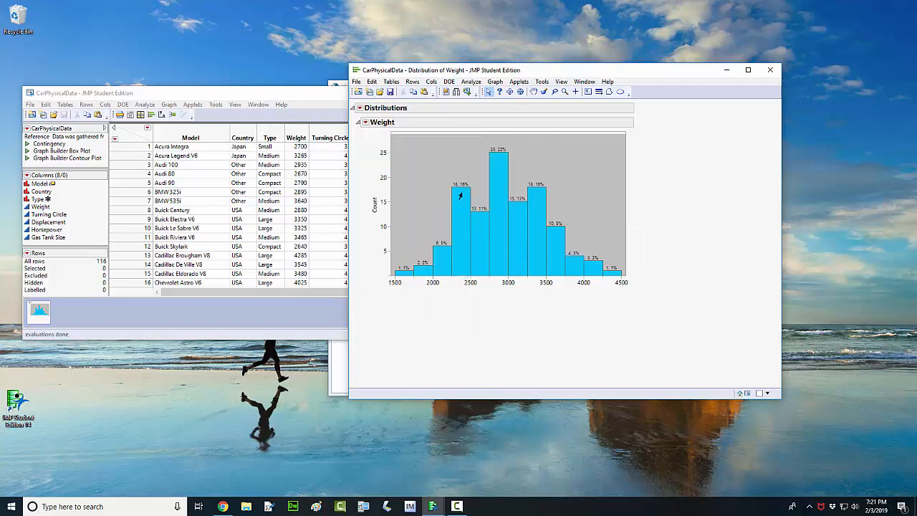
mouse_move(457, 199)
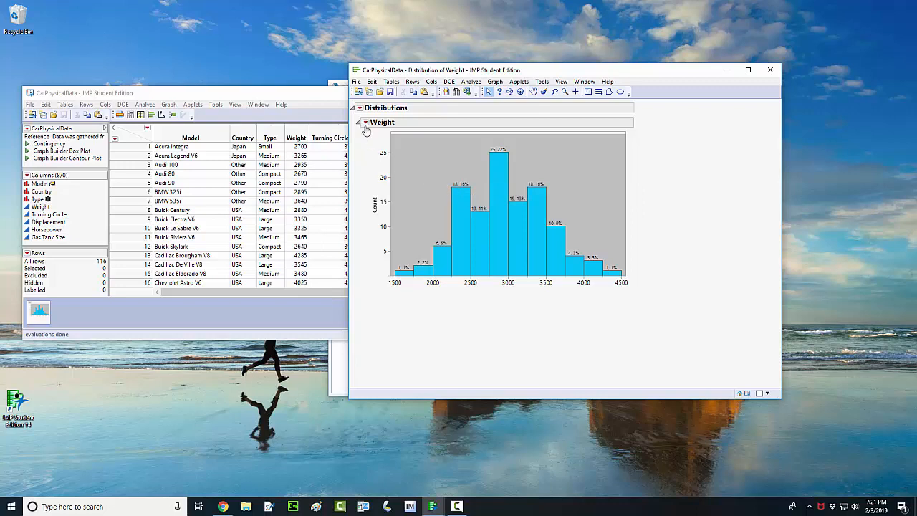
click(366, 122)
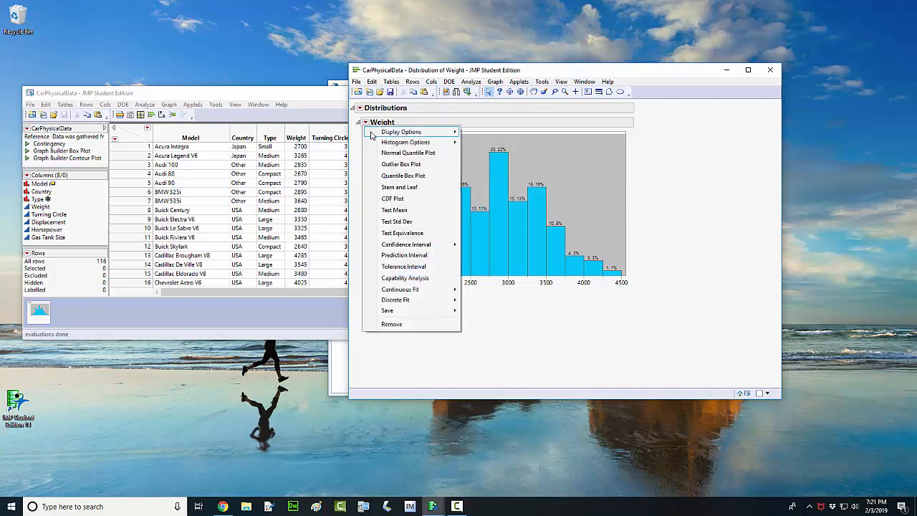
mouse_move(412, 142)
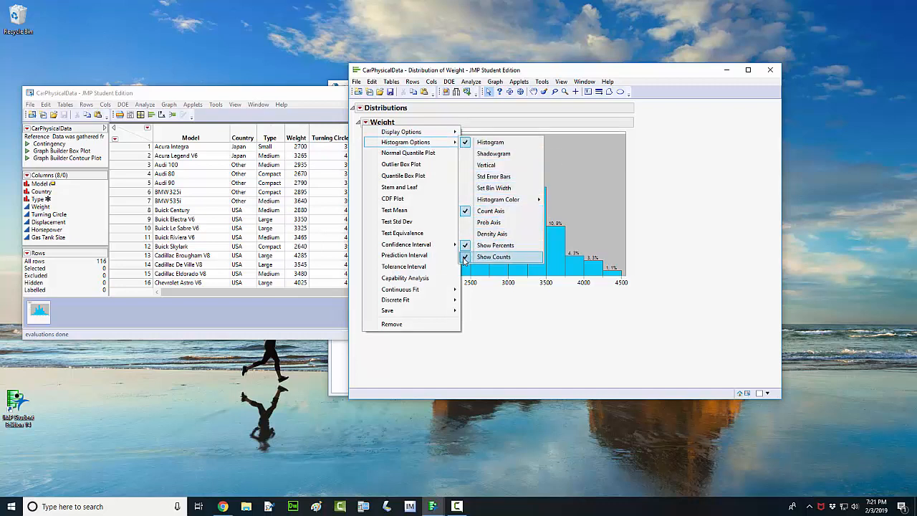
click(493, 257)
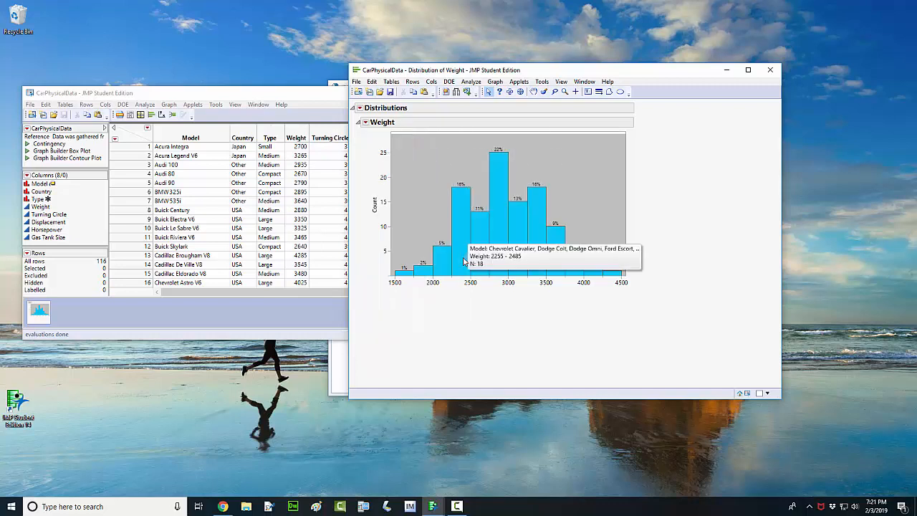
mouse_move(595, 280)
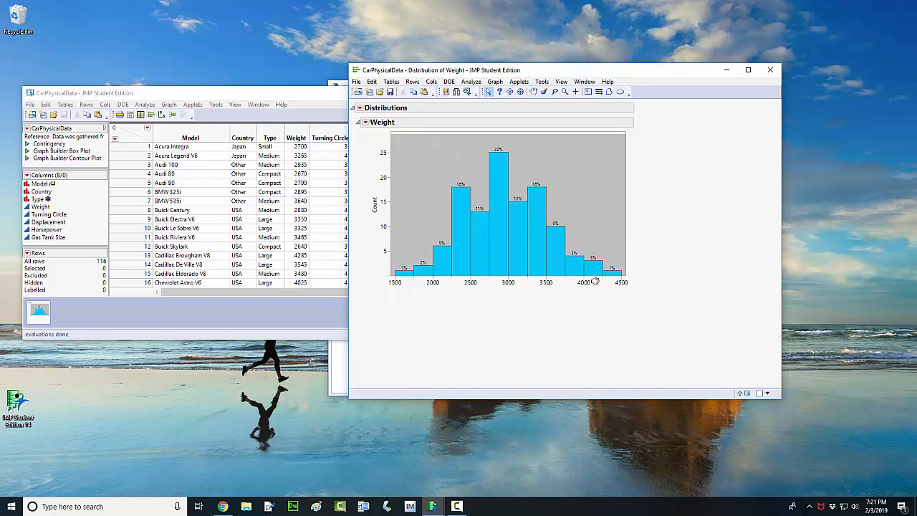
mouse_move(512, 314)
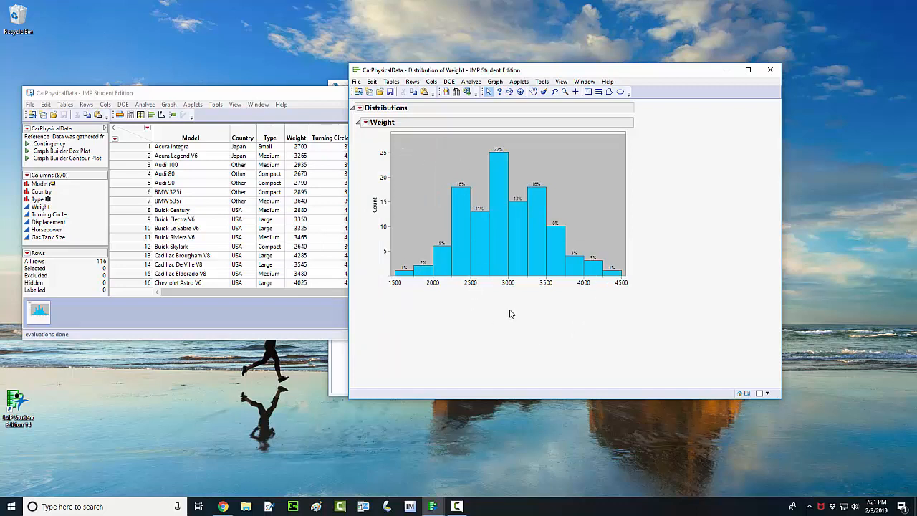
mouse_move(522, 286)
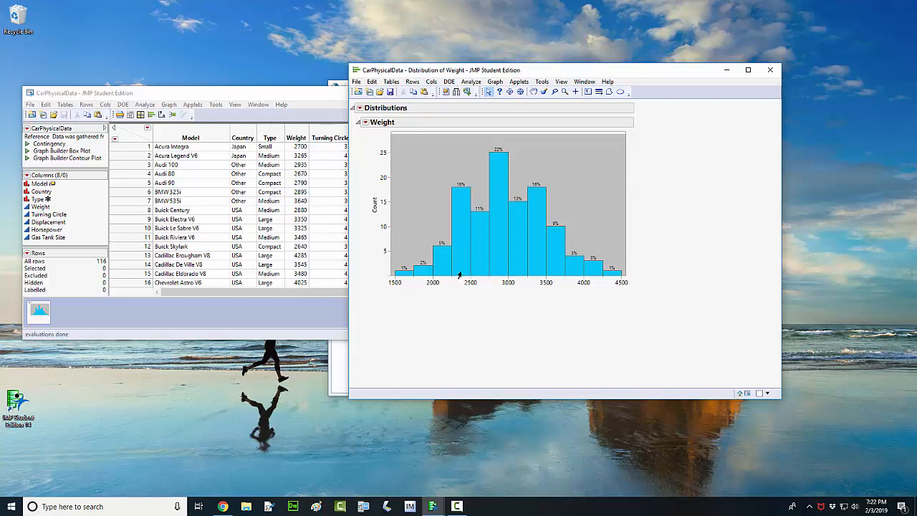
mouse_move(461, 289)
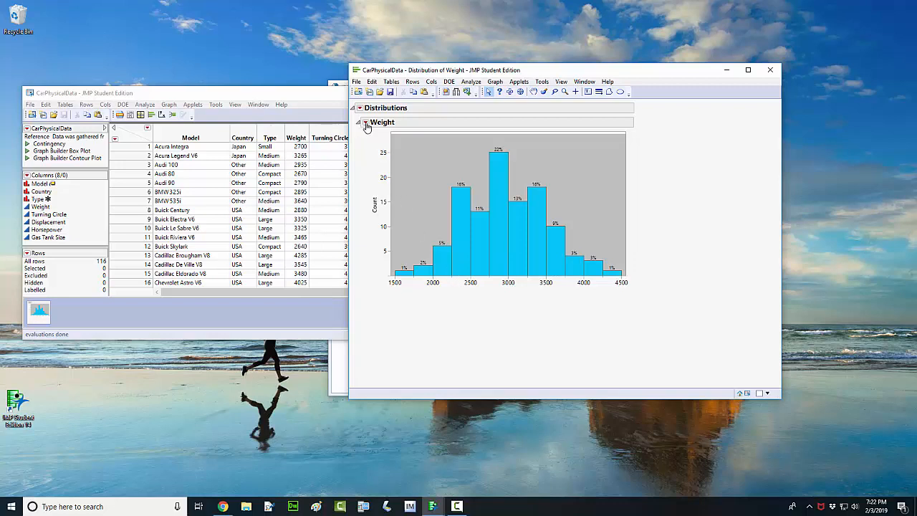
Set the Weight histogram bin width to 300
click(366, 122)
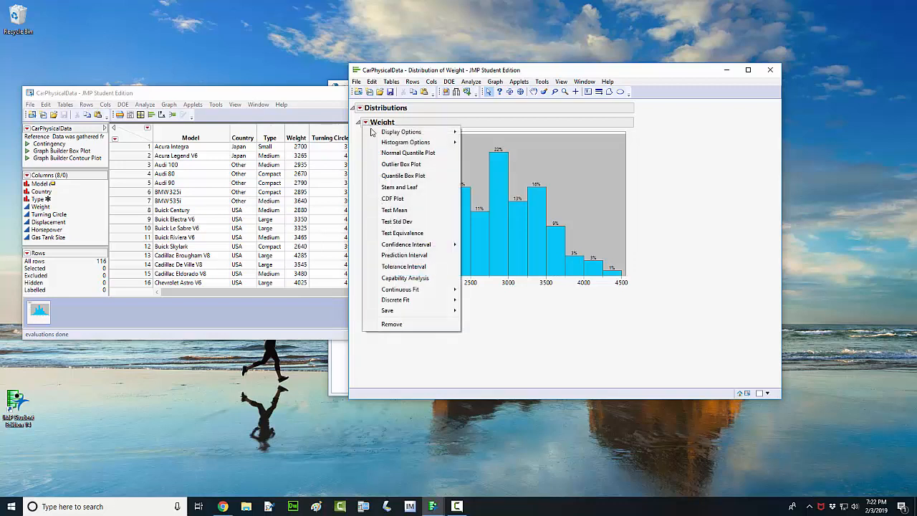
mouse_move(406, 142)
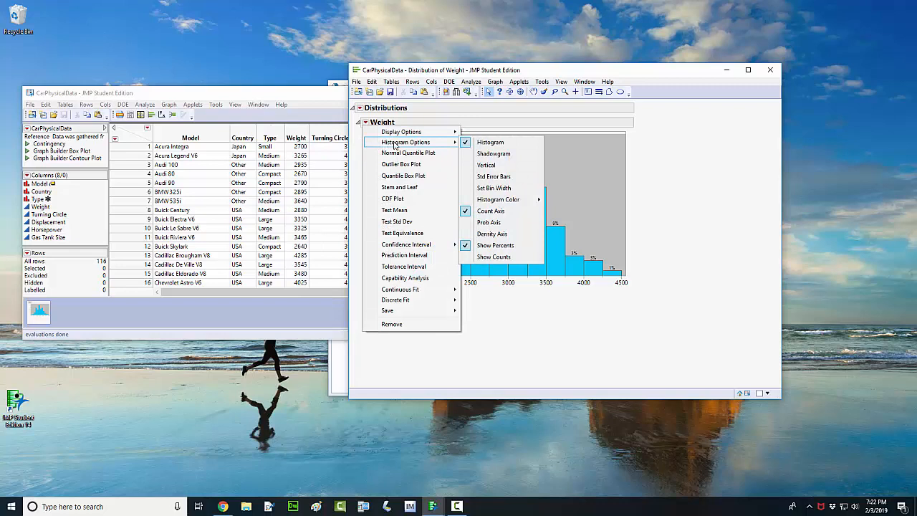
mouse_move(494, 177)
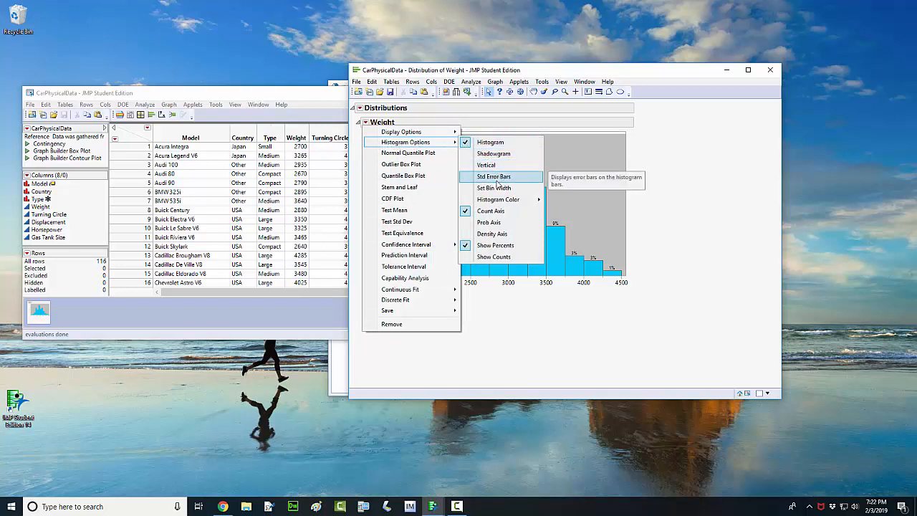
mouse_move(493, 188)
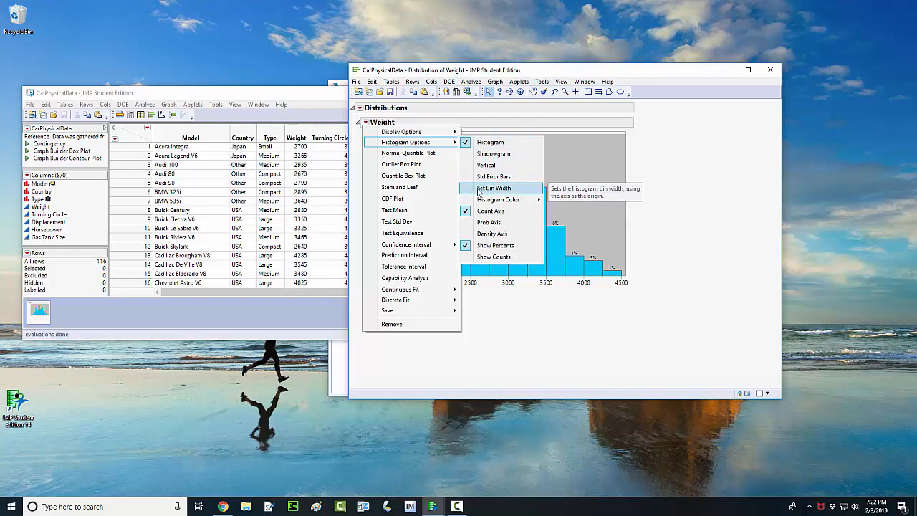
click(494, 188)
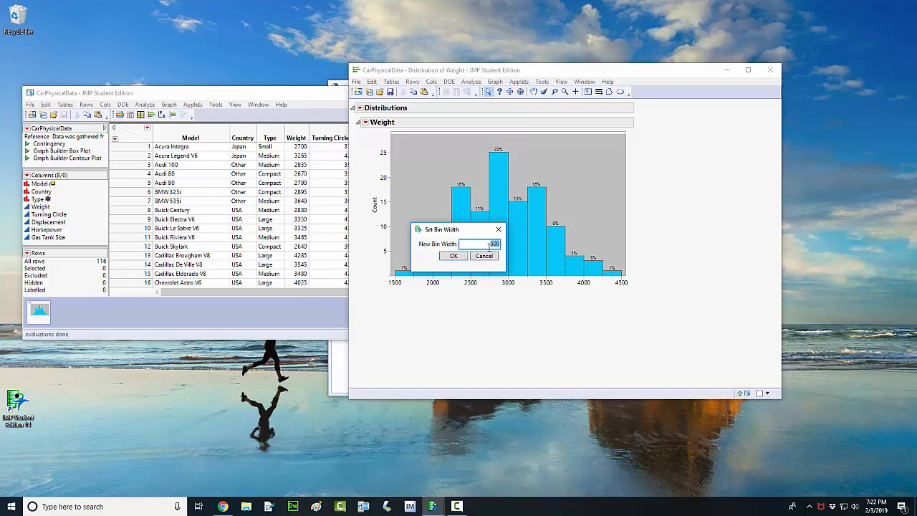
mouse_move(512, 279)
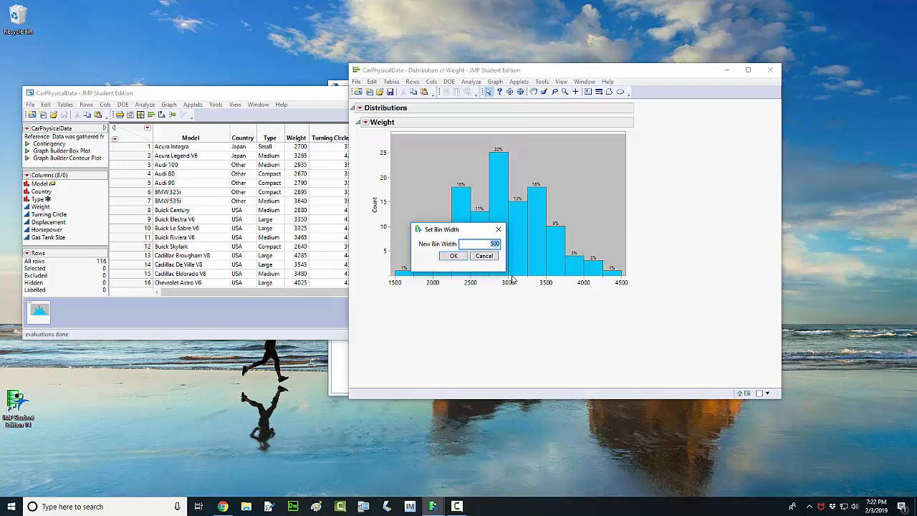
mouse_move(502, 274)
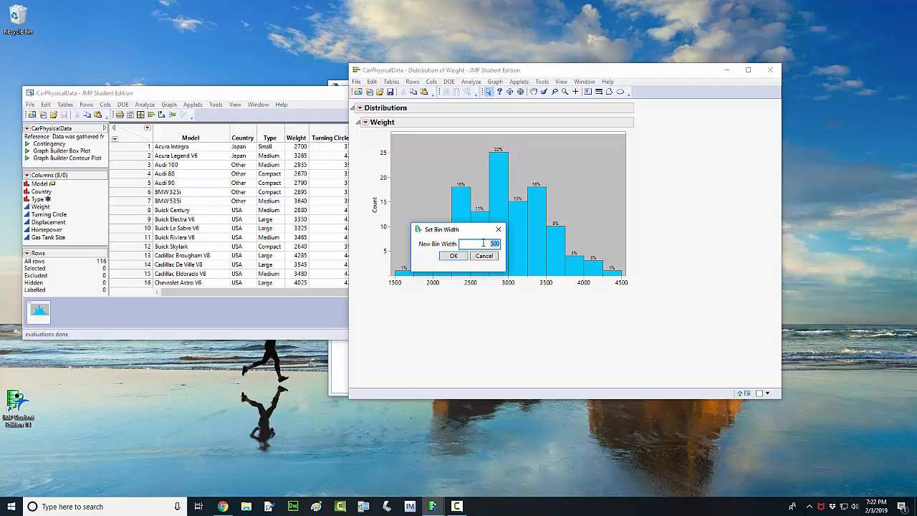
text(30)
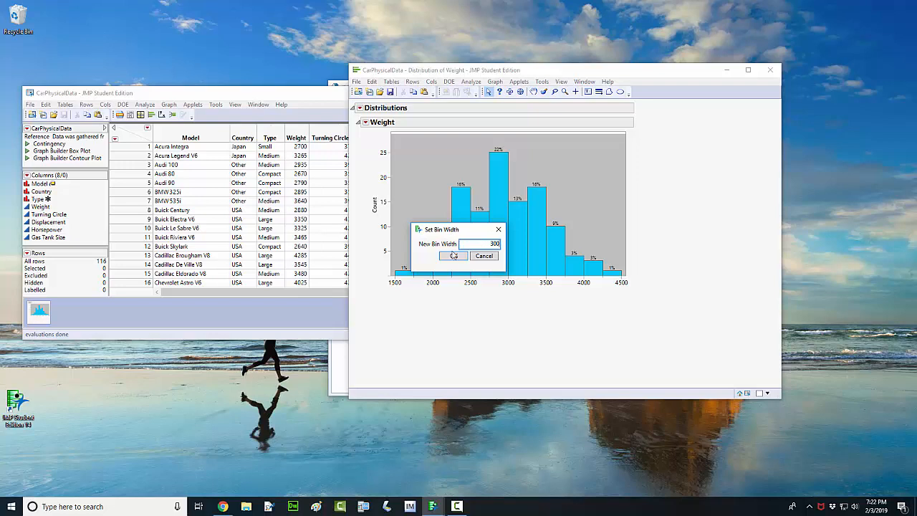
click(453, 256)
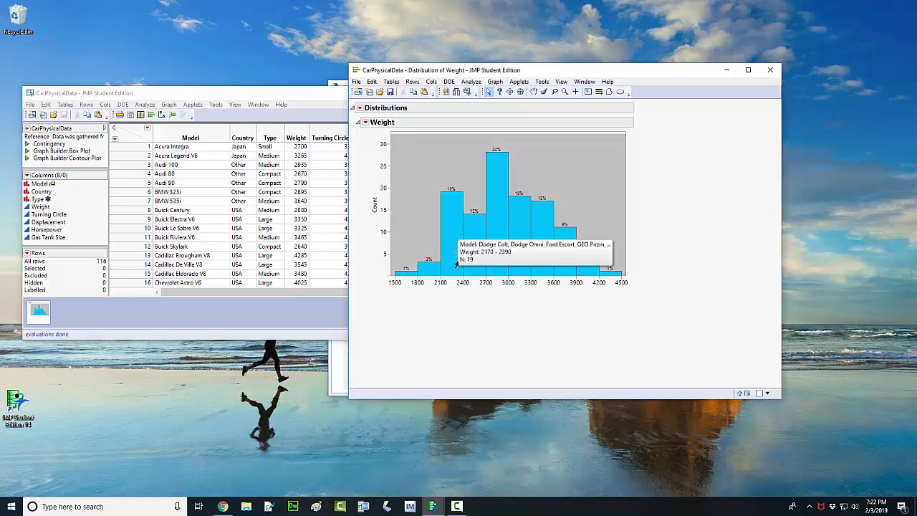
mouse_move(464, 293)
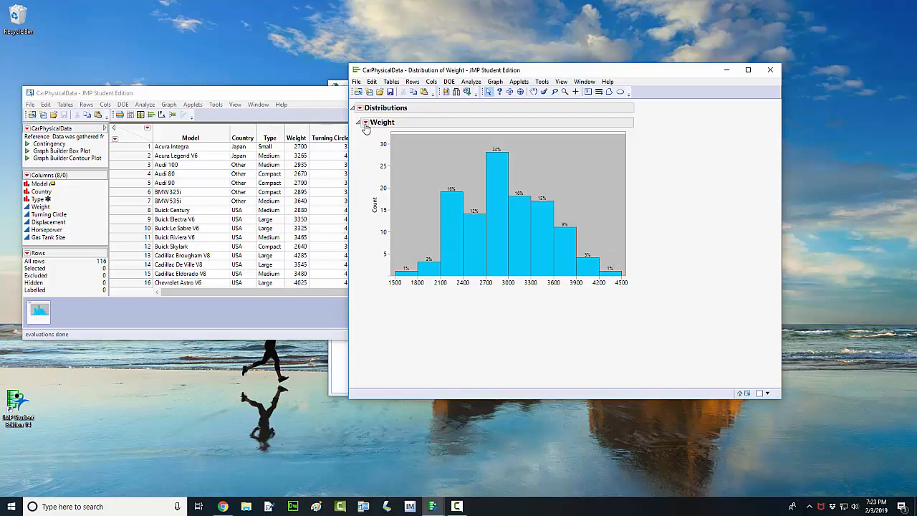
Change the Weight histogram bin width from 300 to 150
click(366, 122)
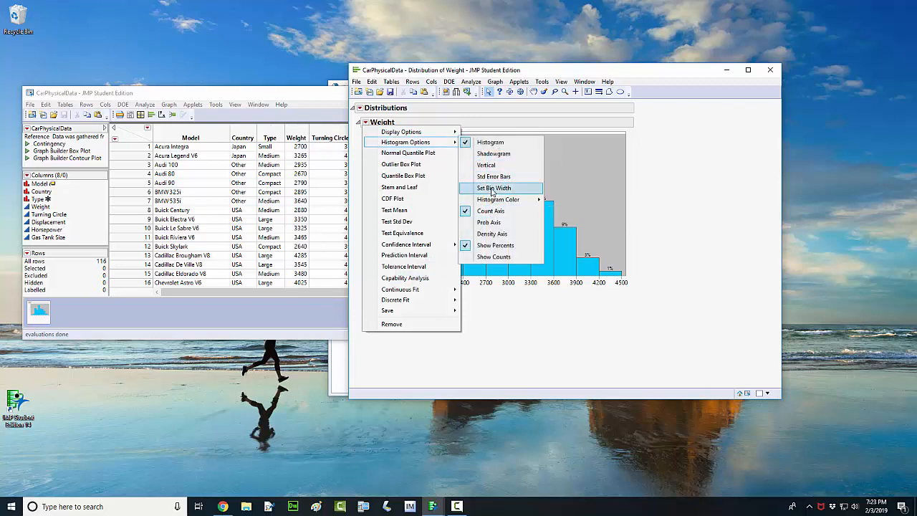
click(493, 188)
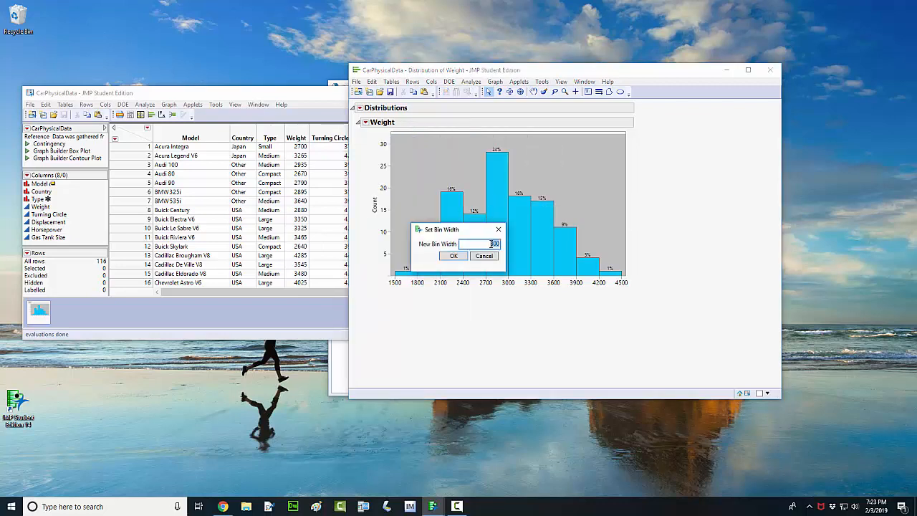
text(300)
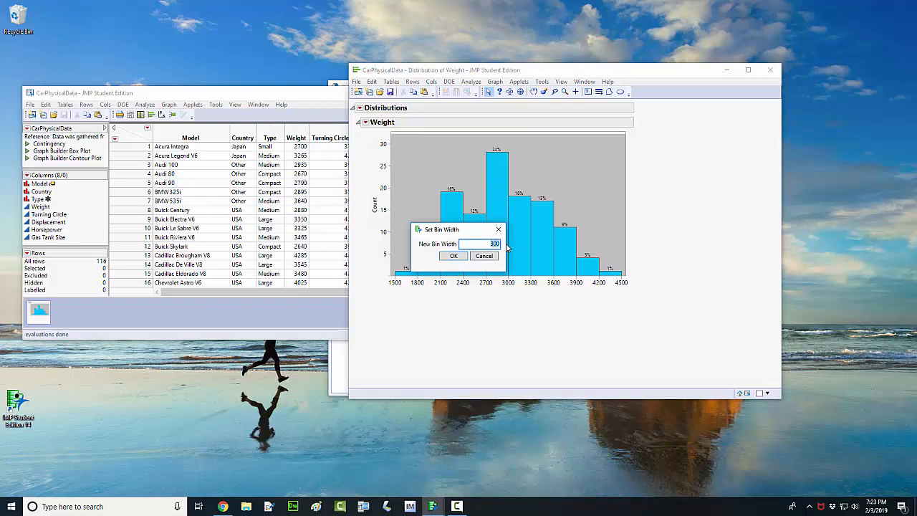
text(150)
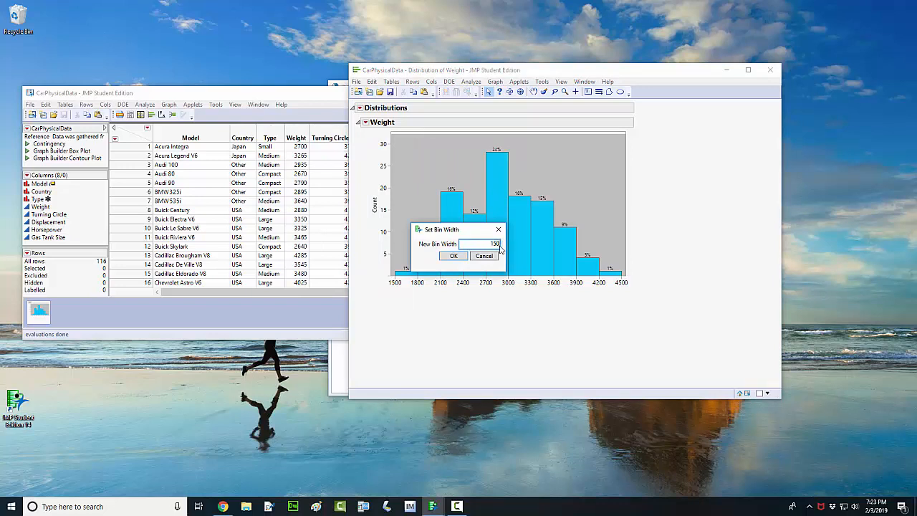
click(453, 256)
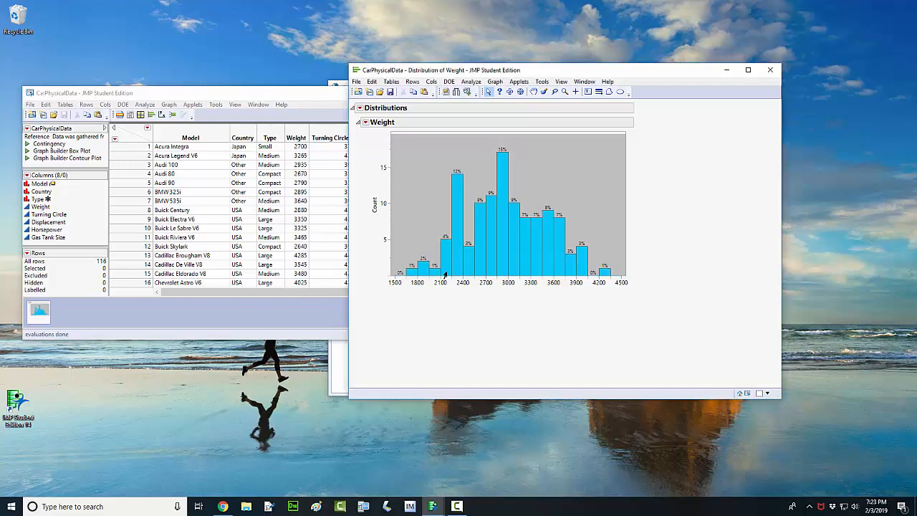
mouse_move(445, 337)
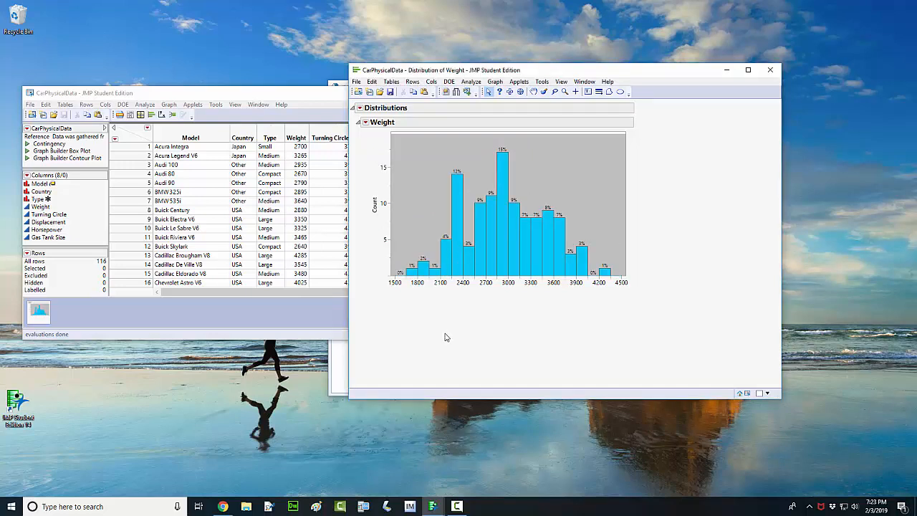
mouse_move(572, 342)
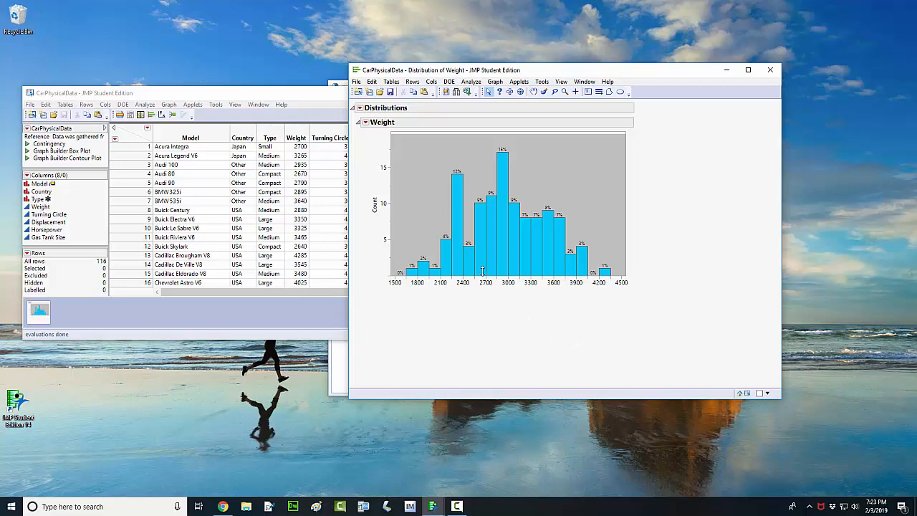
mouse_move(433, 227)
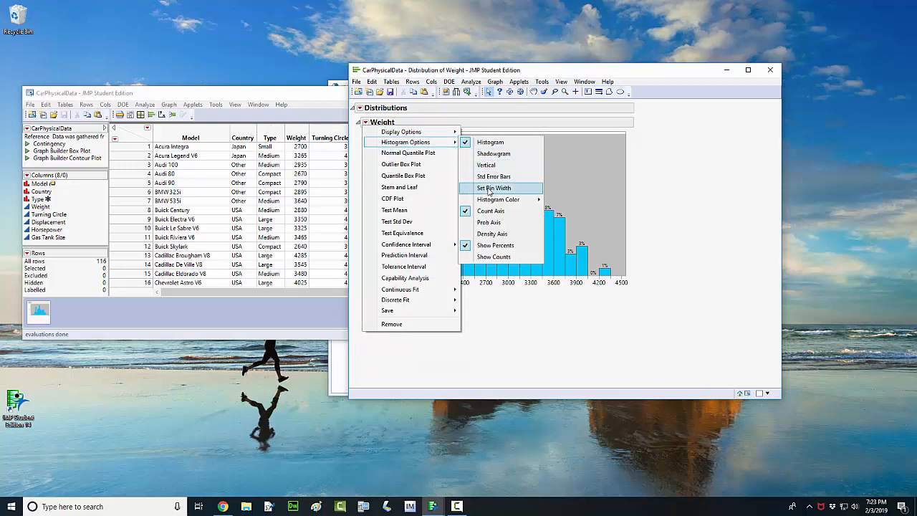
mouse_move(494, 188)
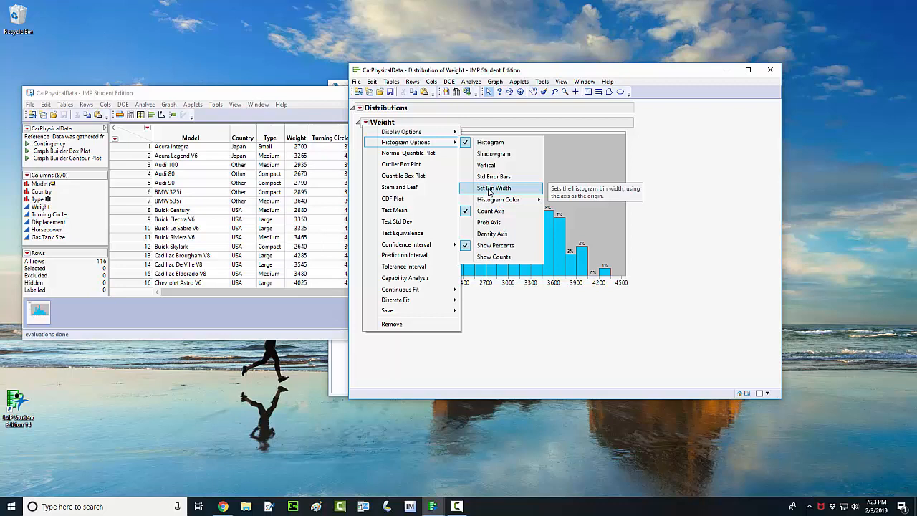
mouse_move(514, 257)
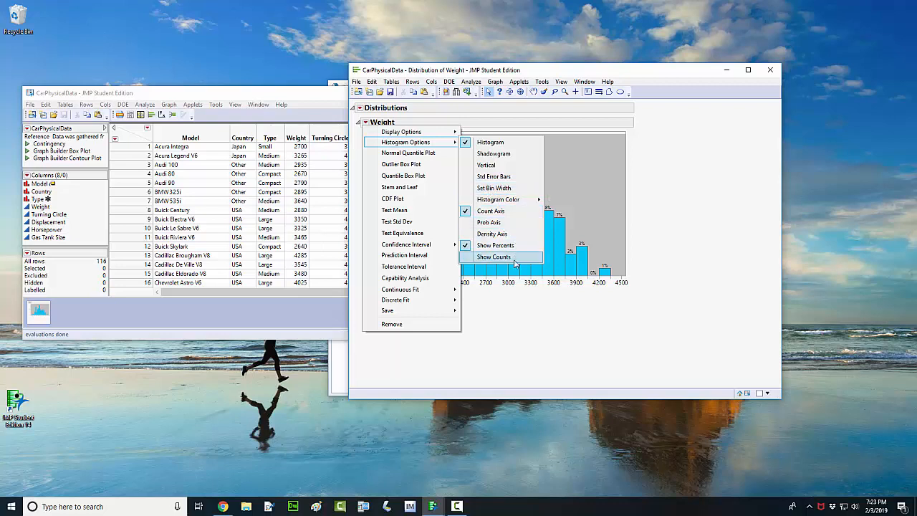
Dismiss the options menu, start Save As, and choose the report's file type
click(494, 257)
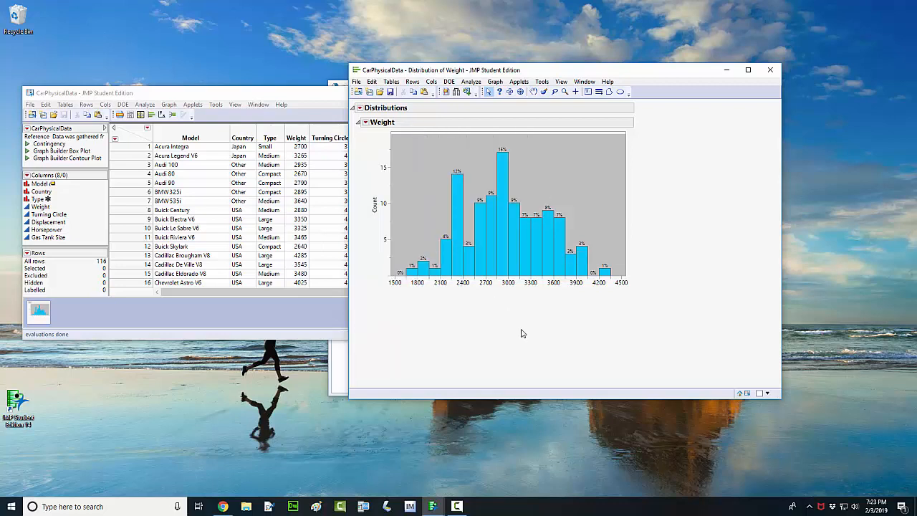
mouse_move(387, 352)
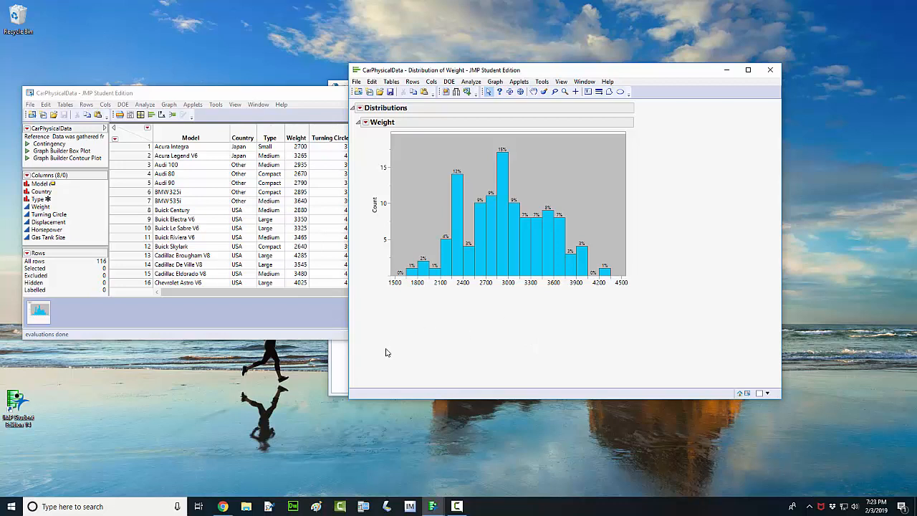
mouse_move(400, 364)
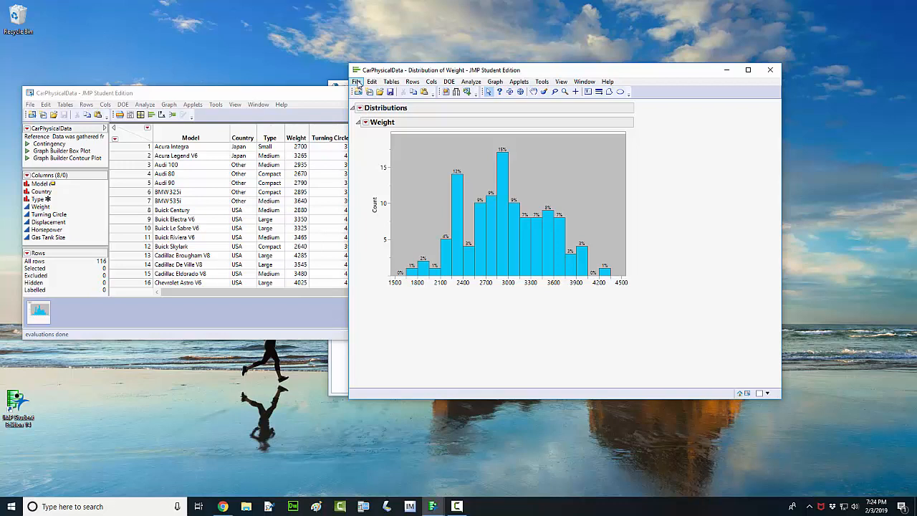
click(358, 81)
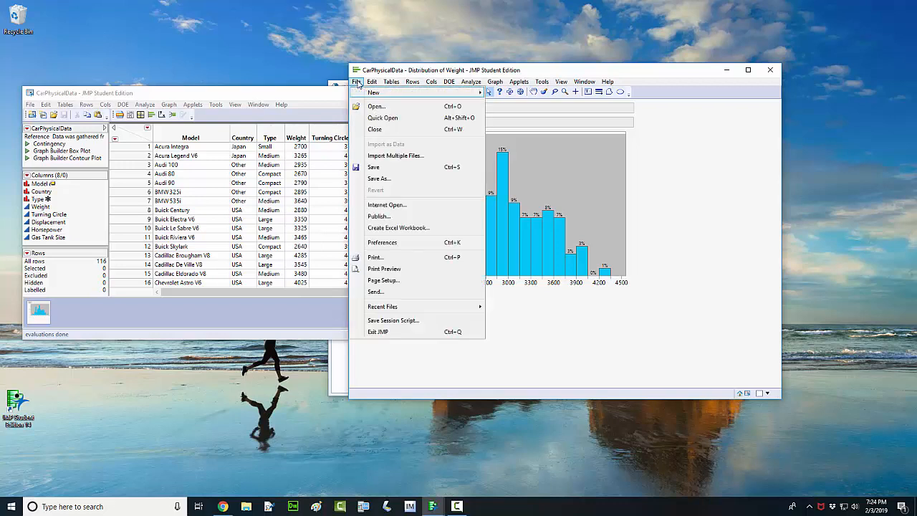
click(379, 179)
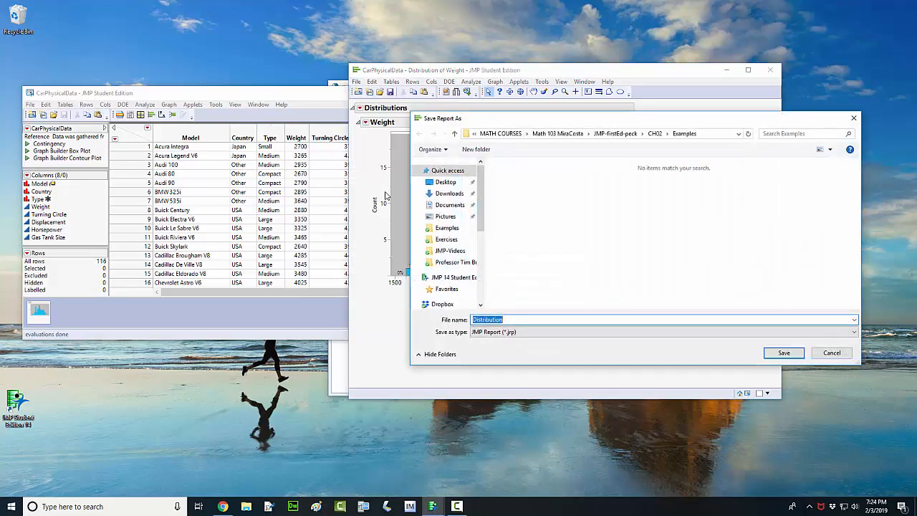
click(853, 332)
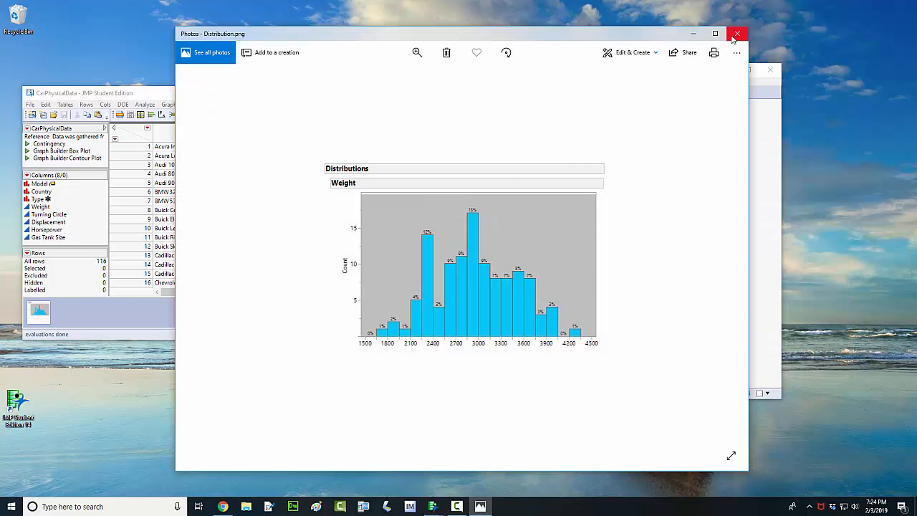
mouse_move(738, 33)
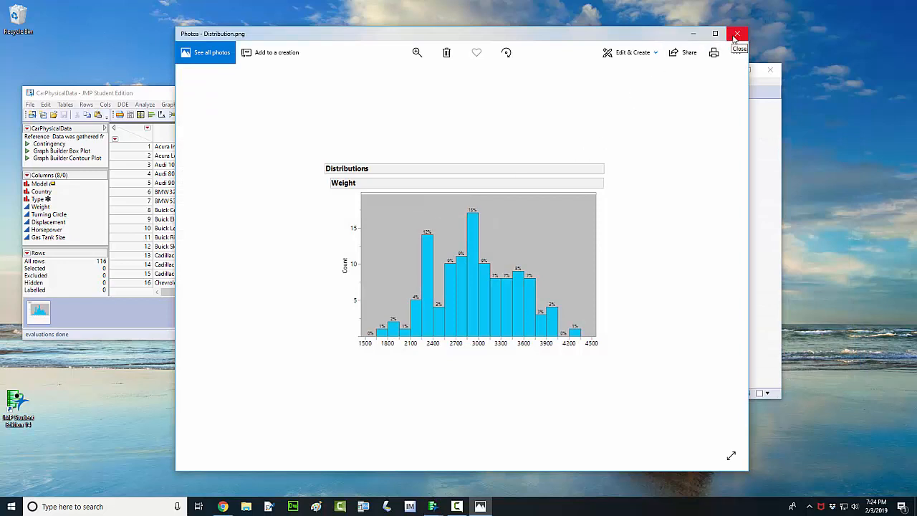